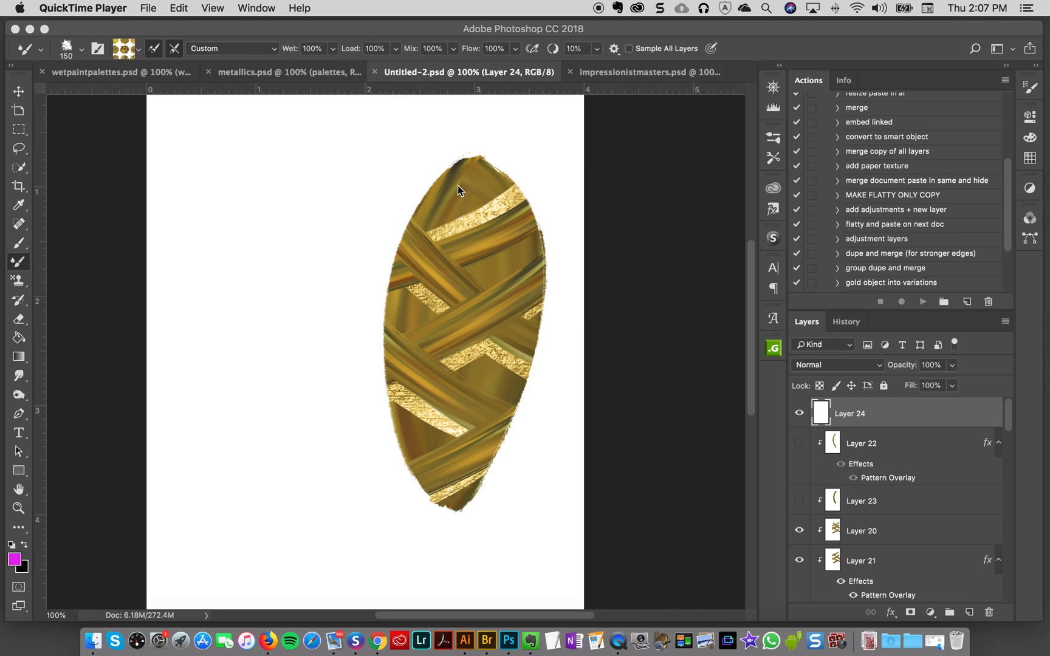
{"action": "mouse_move", "coordinate": [467, 176]}
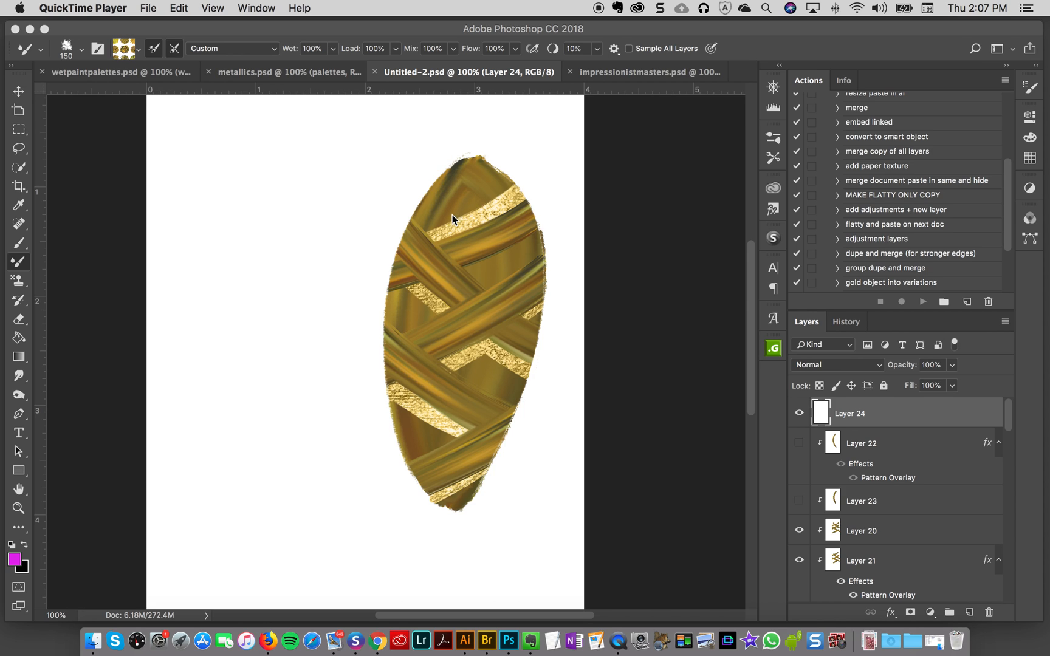
{"action": "mouse_move", "coordinate": [522, 179]}
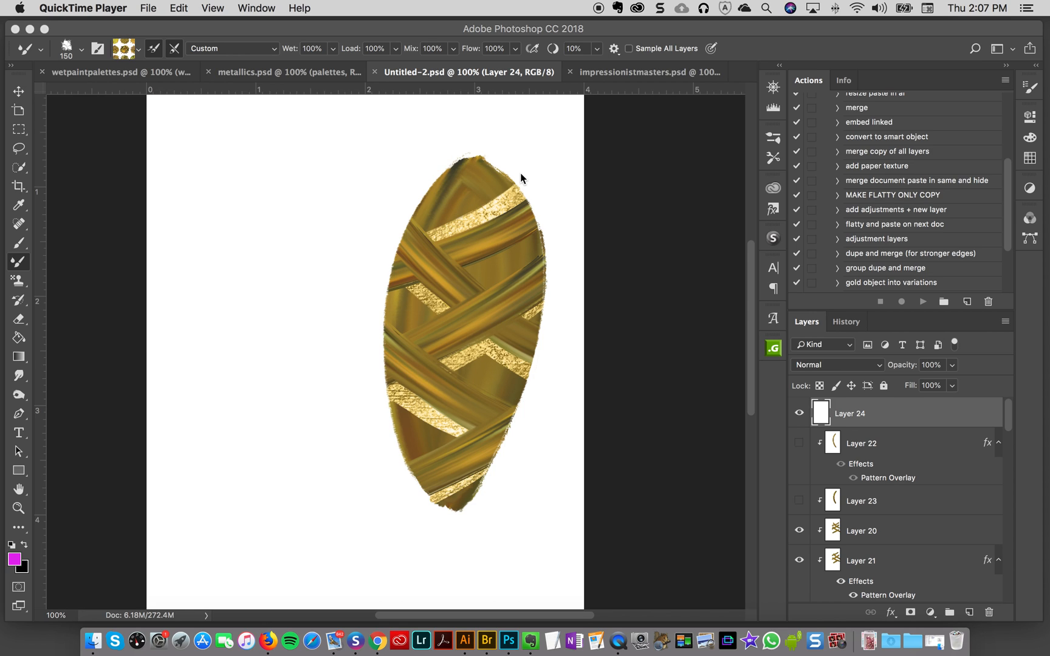
{"action": "mouse_move", "coordinate": [480, 216]}
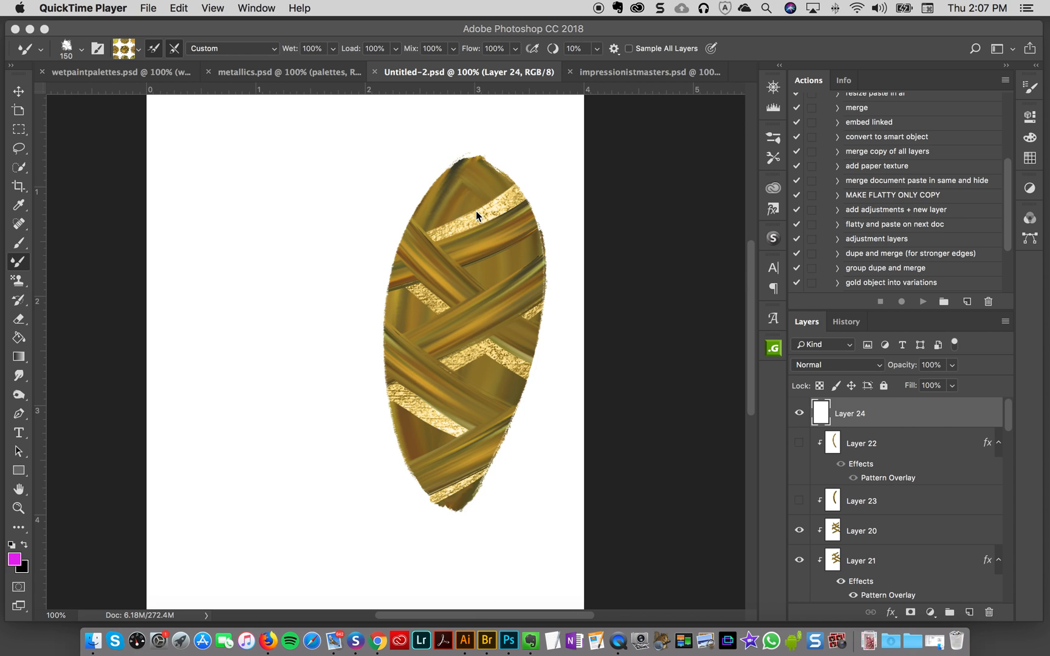
{"action": "mouse_move", "coordinate": [516, 241]}
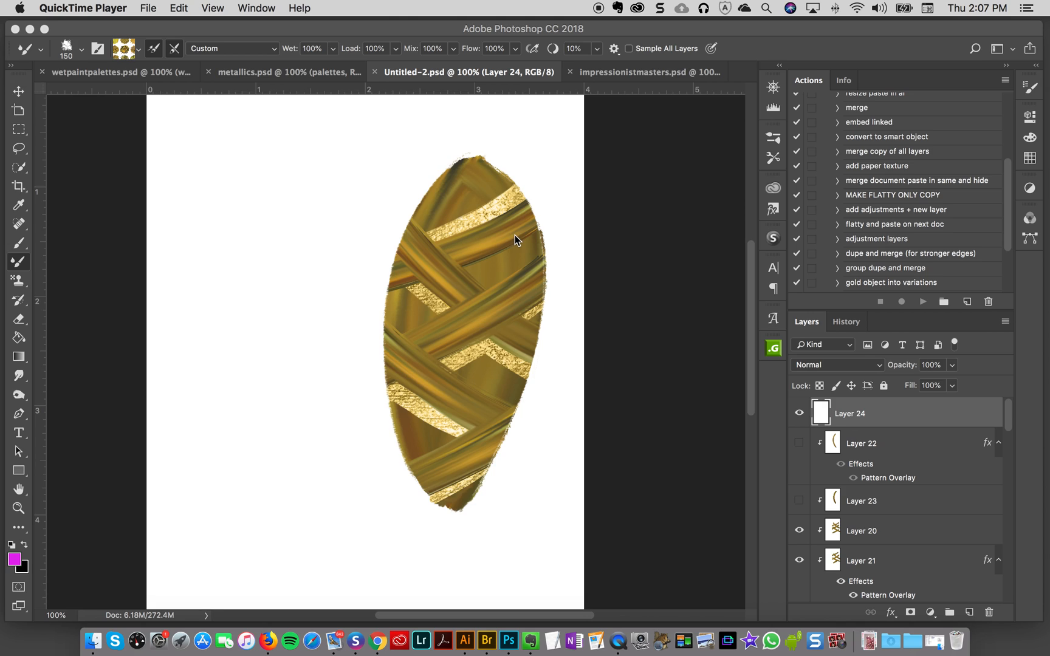
{"action": "mouse_move", "coordinate": [508, 246]}
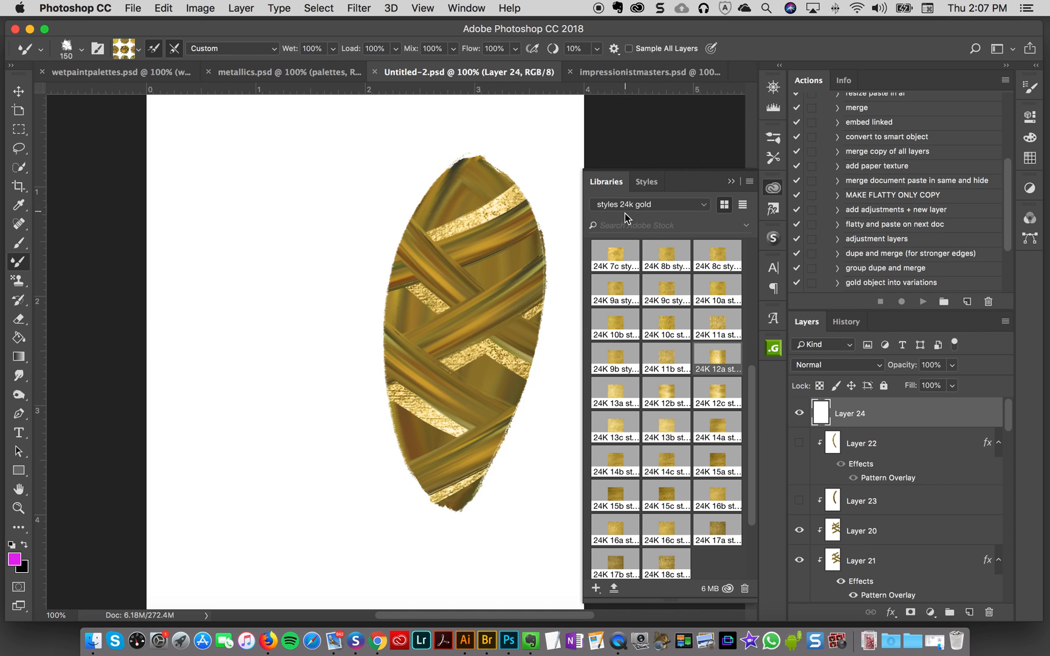
{"action": "mouse_move", "coordinate": [753, 398]}
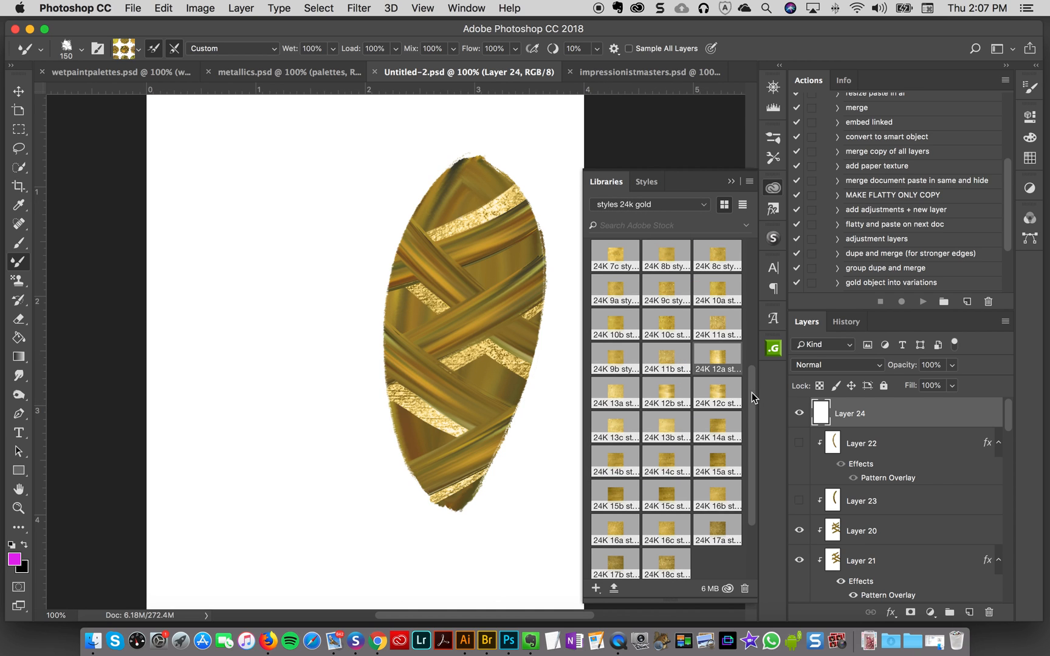
Scroll the Libraries panel to reveal the styles 24k gold layer styles
{"action": "scroll", "scroll_direction": "down", "scroll_amount": 3}
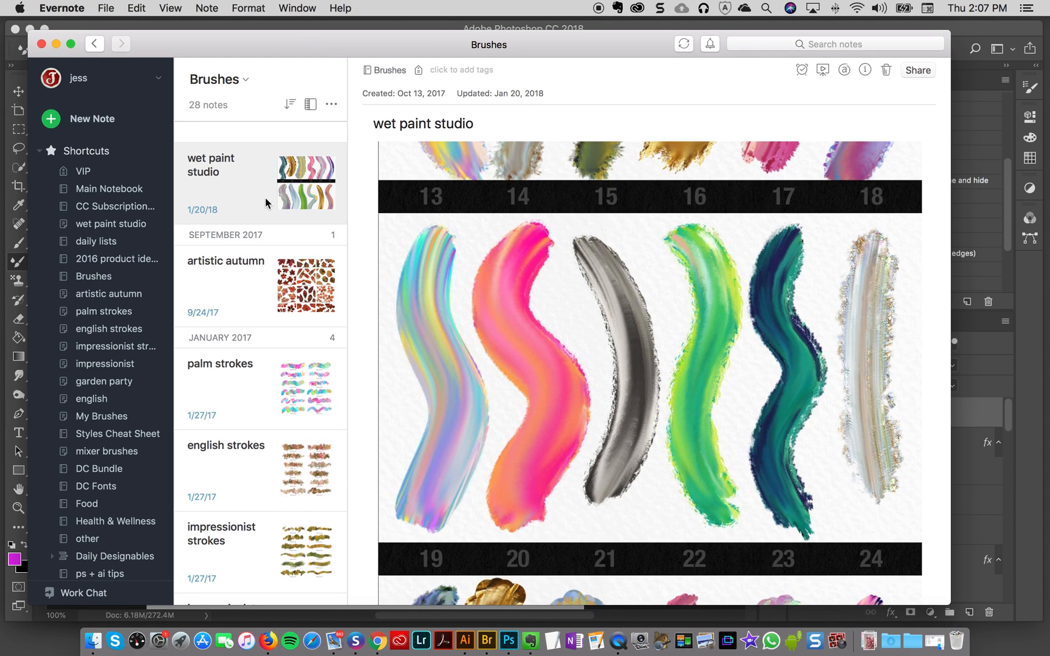
{"action": "mouse_move", "coordinate": [522, 287]}
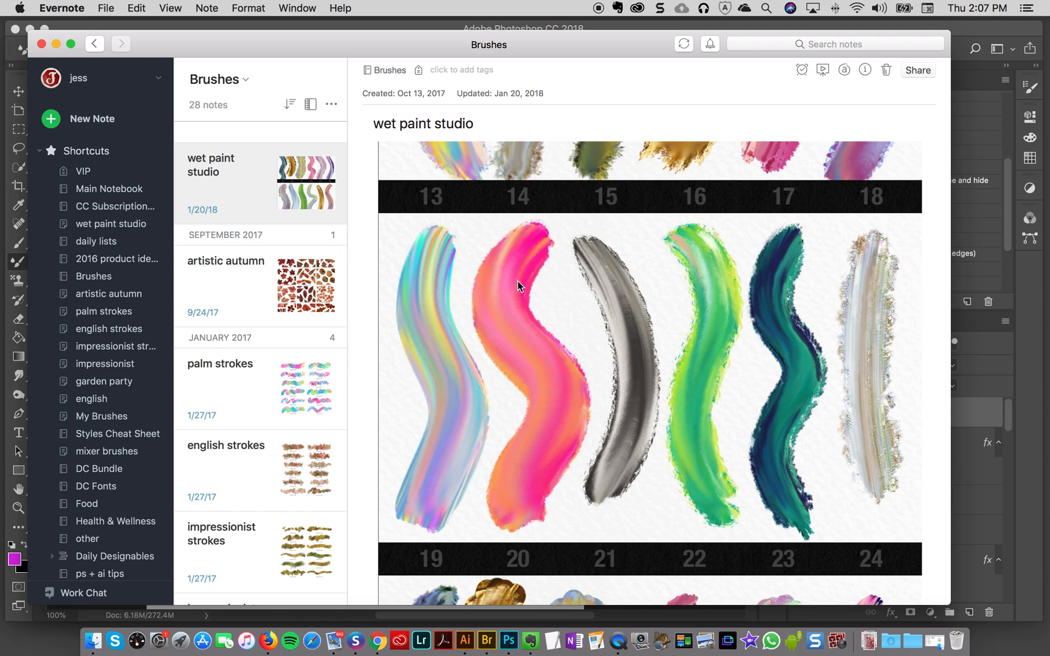
{"action": "mouse_move", "coordinate": [279, 83]}
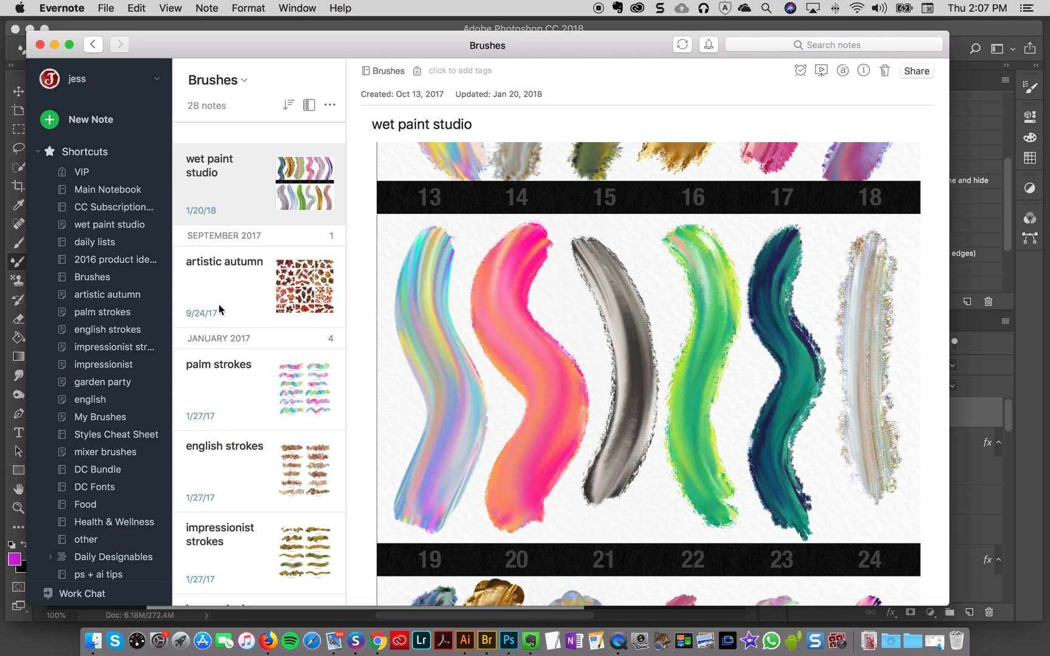
{"action": "mouse_move", "coordinate": [565, 270]}
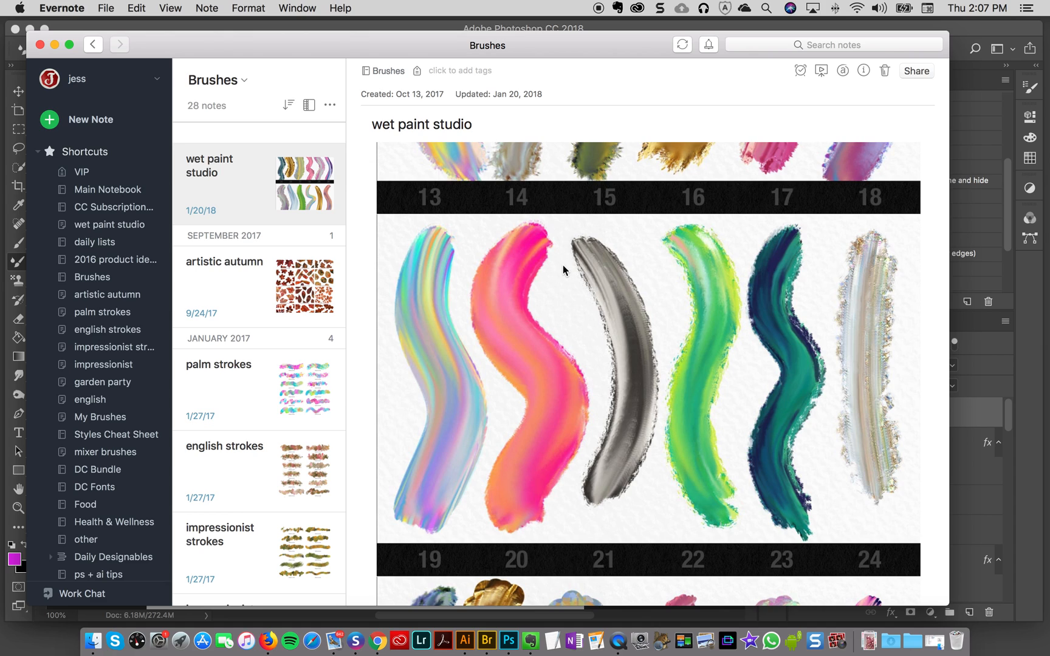
{"action": "mouse_move", "coordinate": [461, 355]}
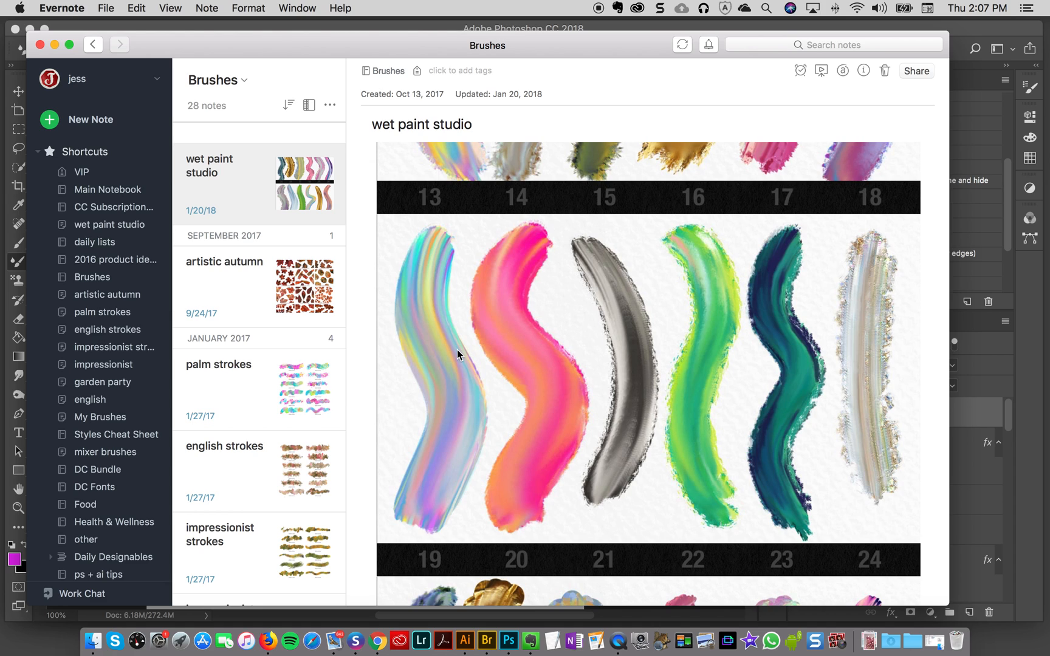
{"action": "mouse_move", "coordinate": [458, 366]}
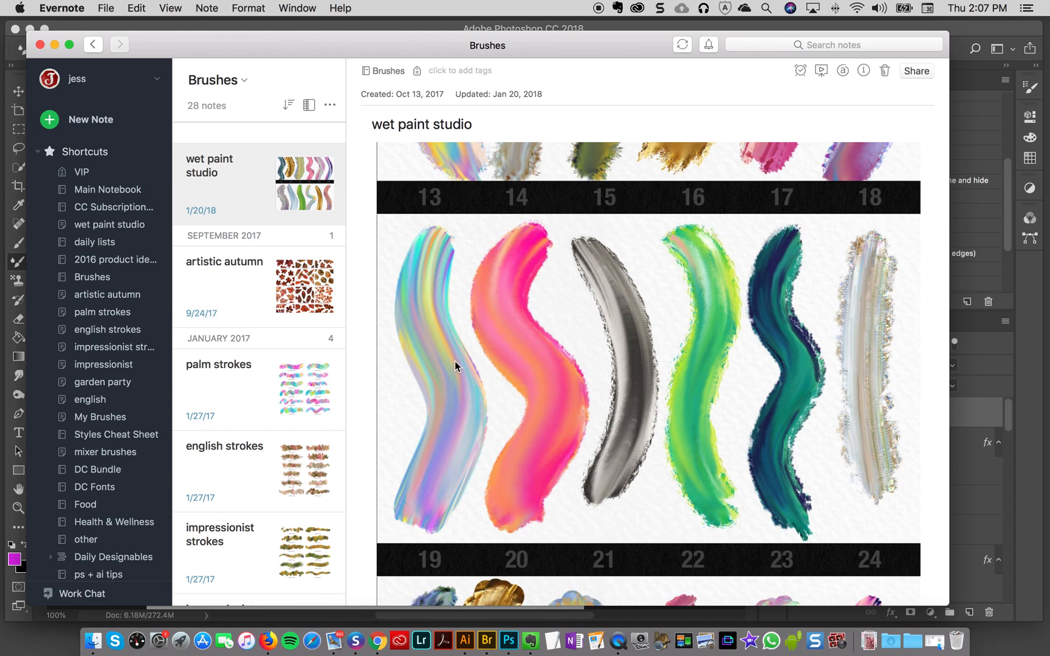
{"action": "mouse_move", "coordinate": [523, 507]}
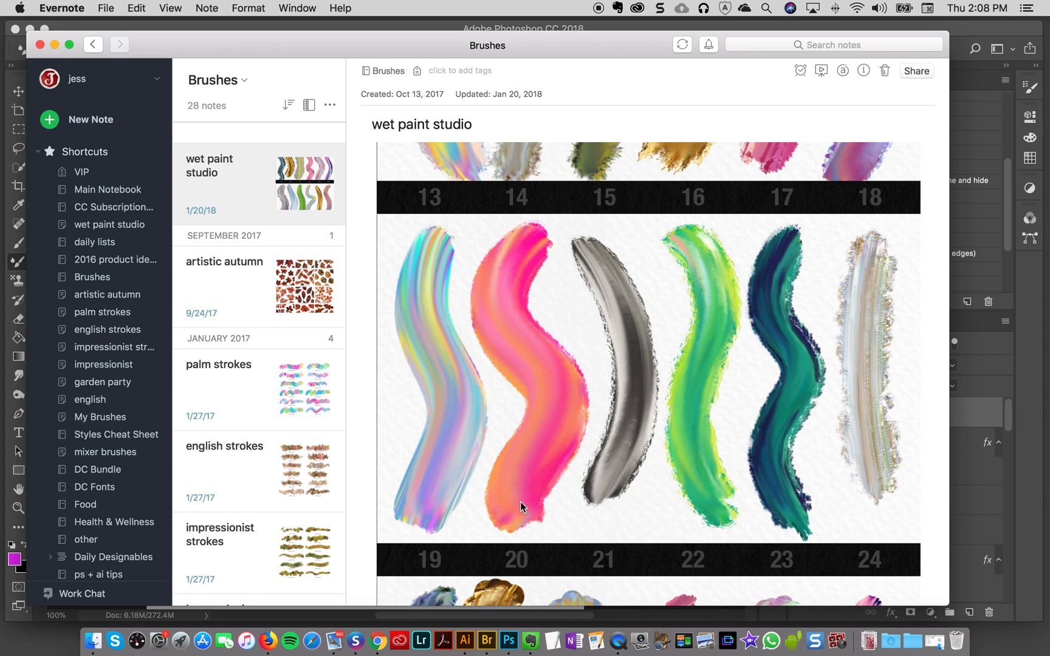
{"action": "mouse_move", "coordinate": [466, 356]}
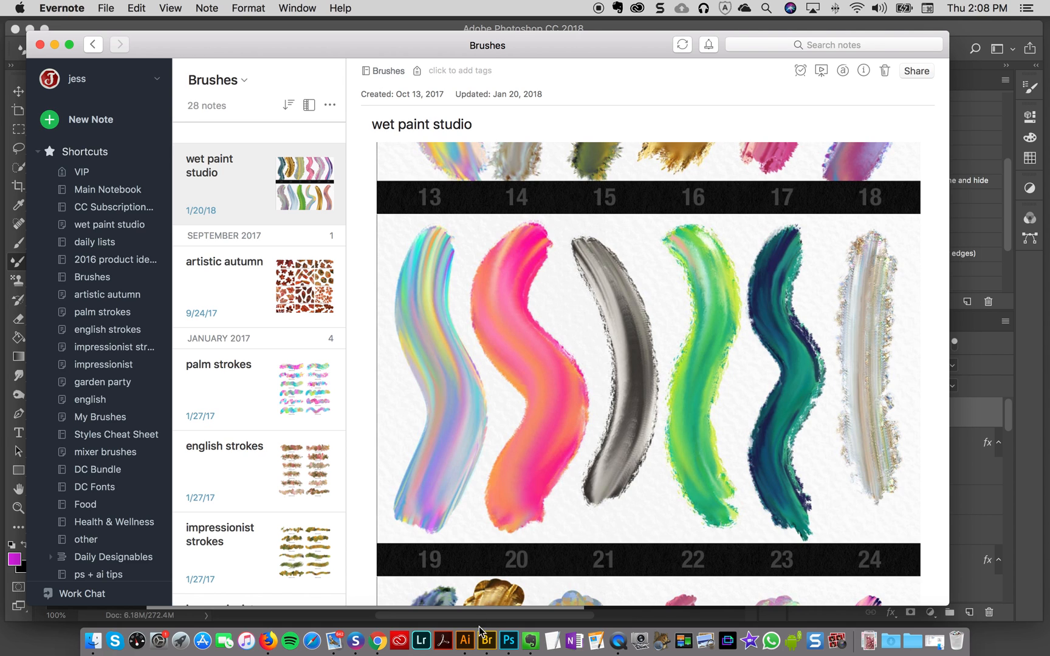
Make wet paint studio brush 20 active, then bring up the impressionist masters palette document
{"action": "left_click", "coordinate": [508, 640]}
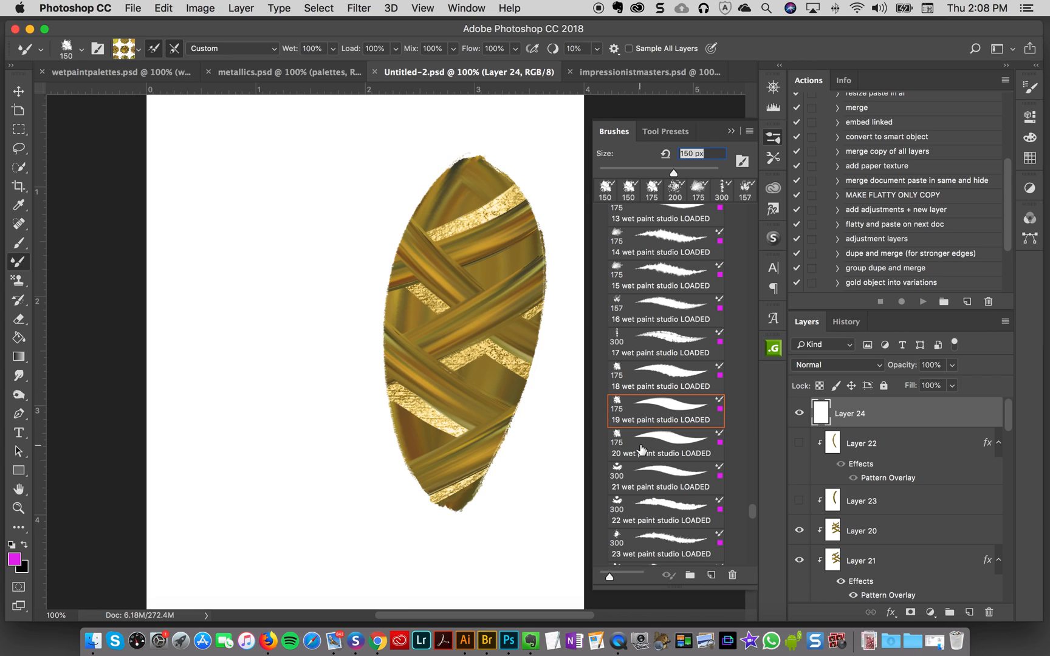
{"action": "left_click", "coordinate": [665, 443]}
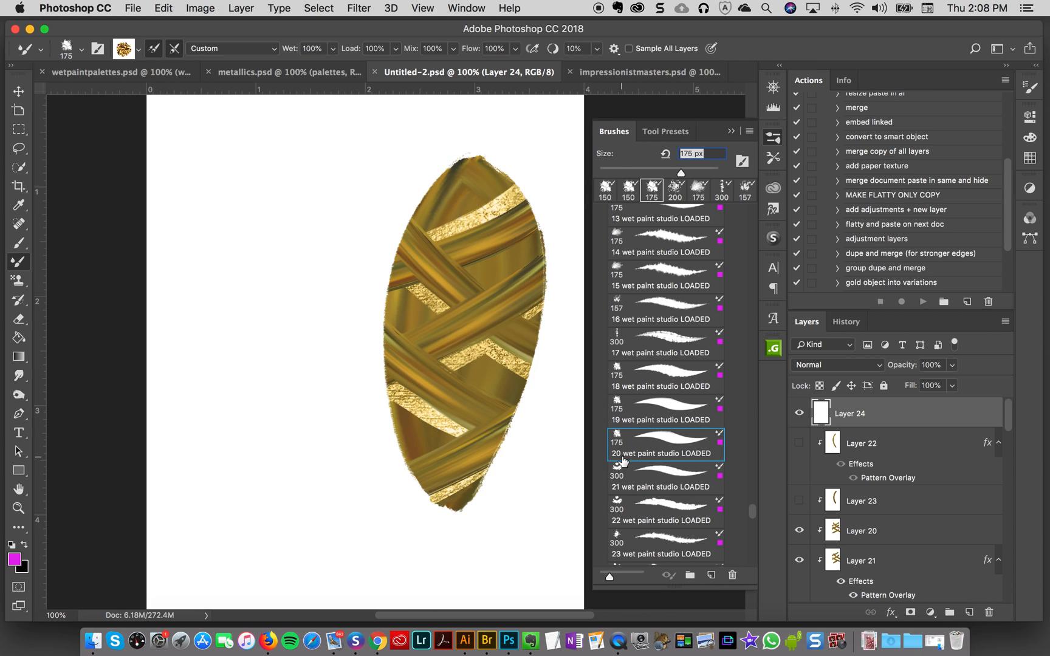
{"action": "mouse_move", "coordinate": [625, 463]}
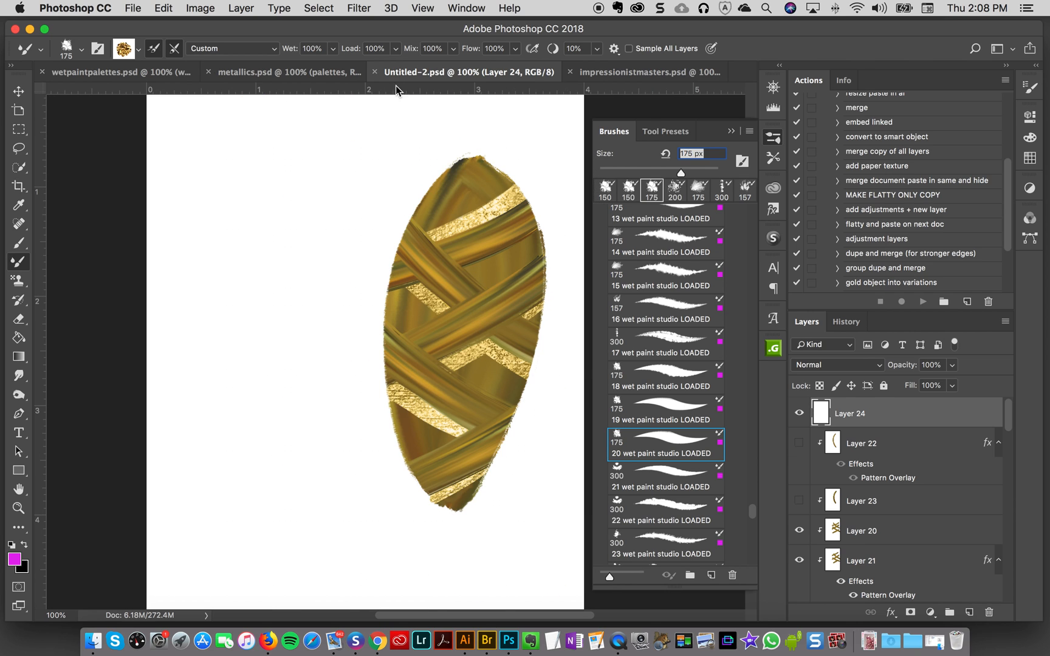
{"action": "left_click", "coordinate": [607, 72]}
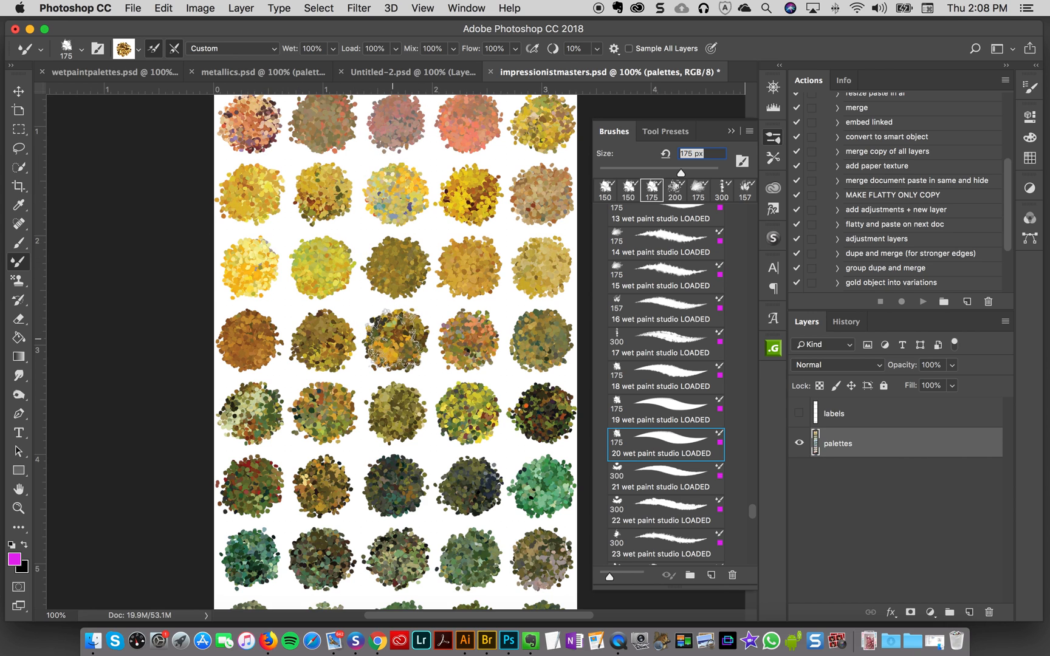
Load the mixer brush with golden paint from a palette blob and return to the Untitled-2 leaf document
{"action": "left_click", "coordinate": [396, 338]}
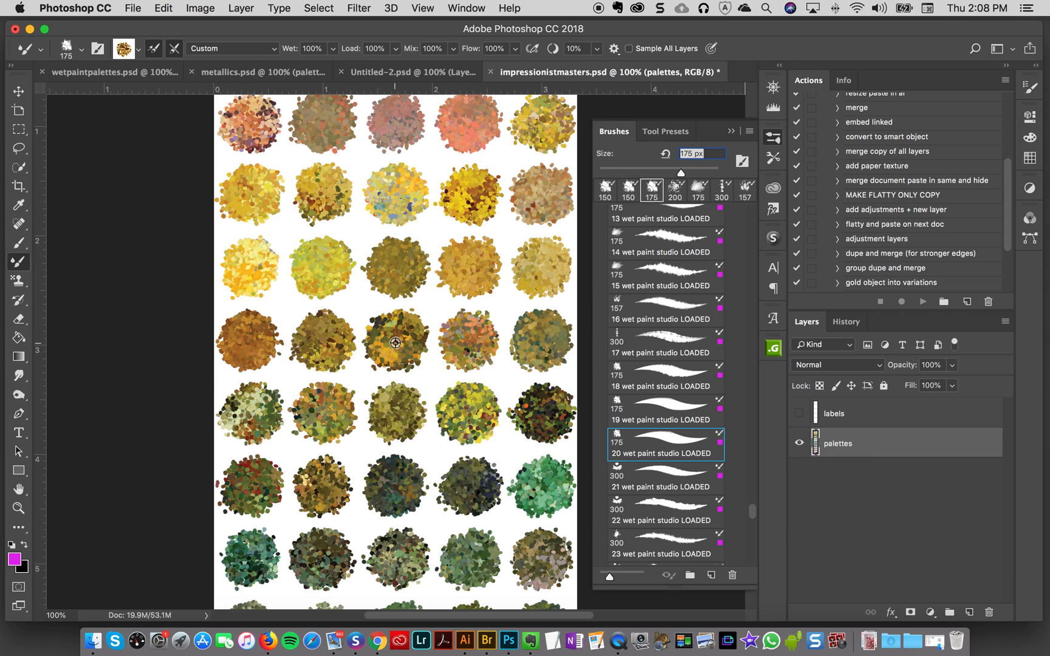
{"action": "left_click", "coordinate": [395, 341]}
{"action": "type", "text": "125"}
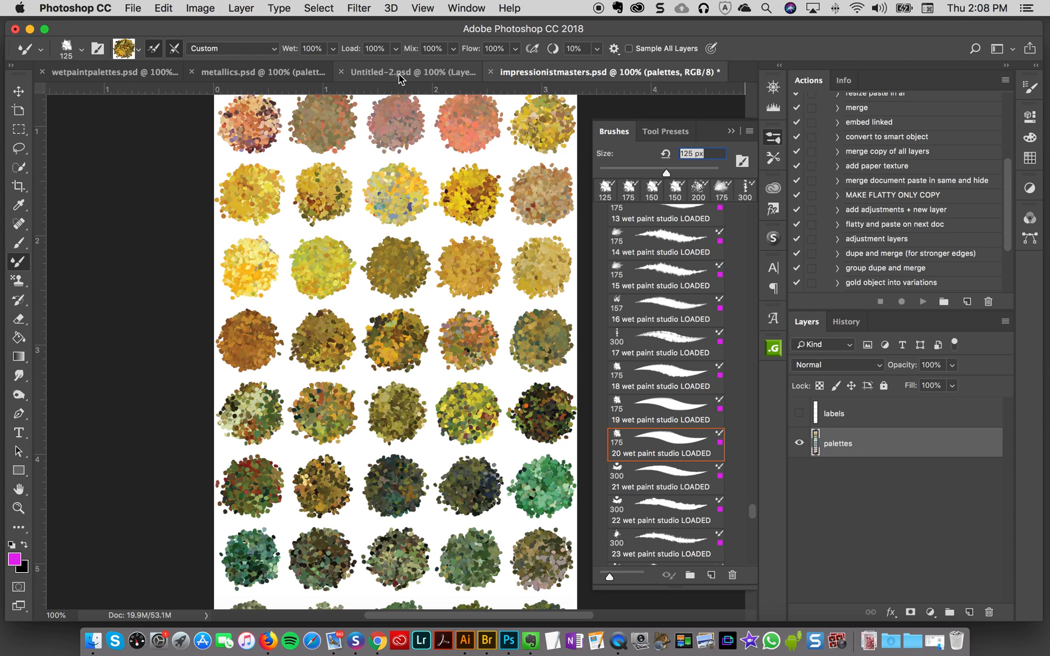
{"action": "left_click", "coordinate": [411, 72]}
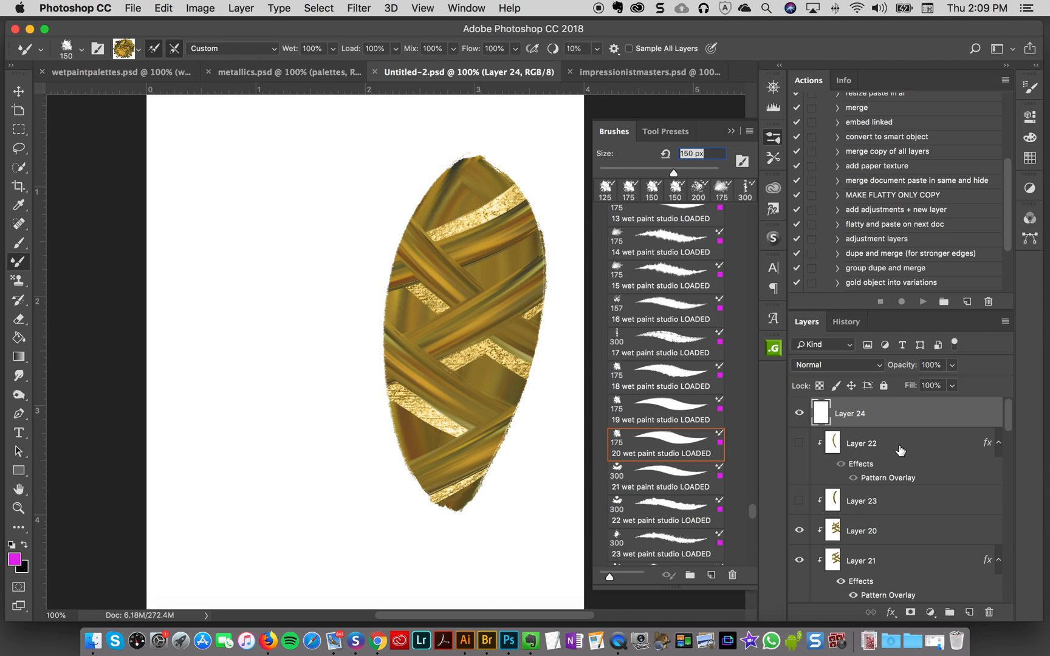
Gather the streaked leaf's layers into Group 4 and shift the group to the right half of the page
{"action": "scroll", "scroll_direction": "down", "scroll_amount": 3}
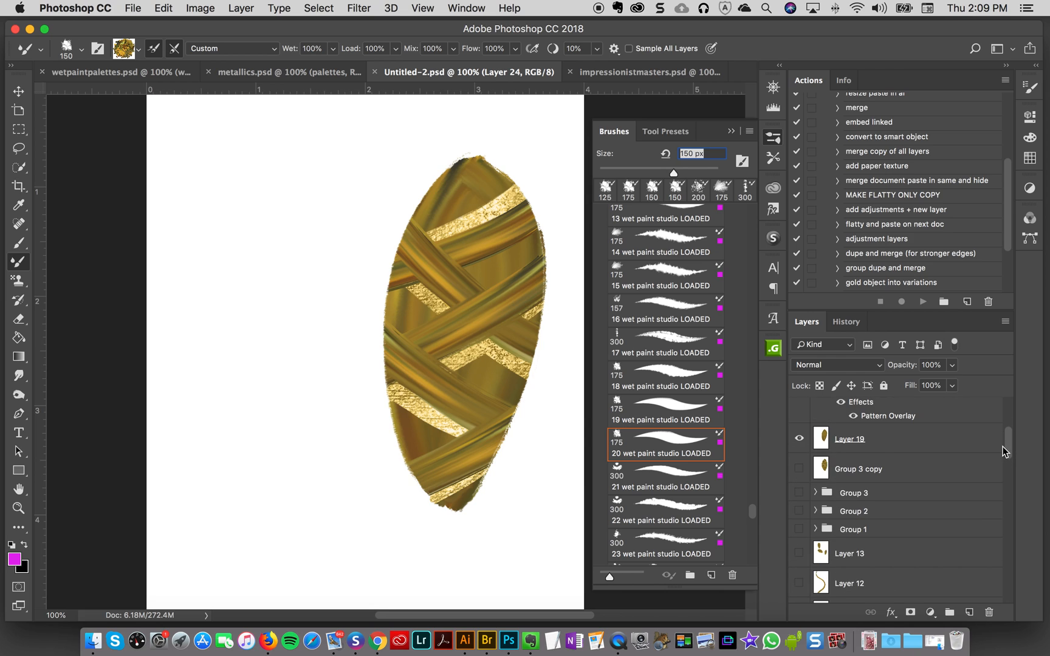
{"action": "left_click", "coordinate": [849, 439]}
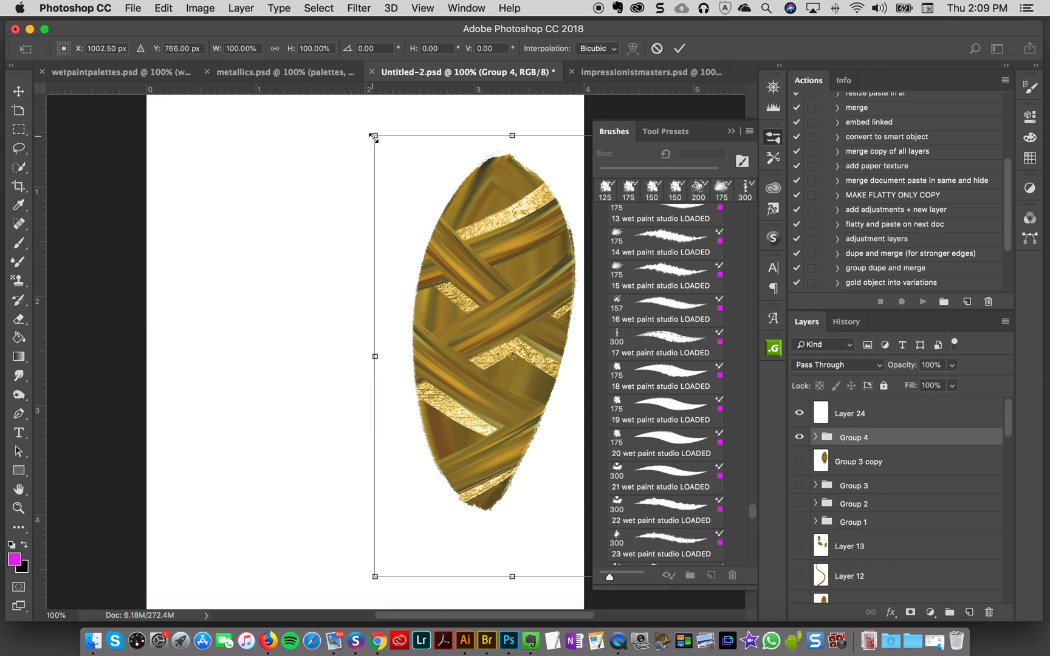
{"action": "left_click_drag", "start_coordinate": [373, 136], "coordinate": [392, 164]}
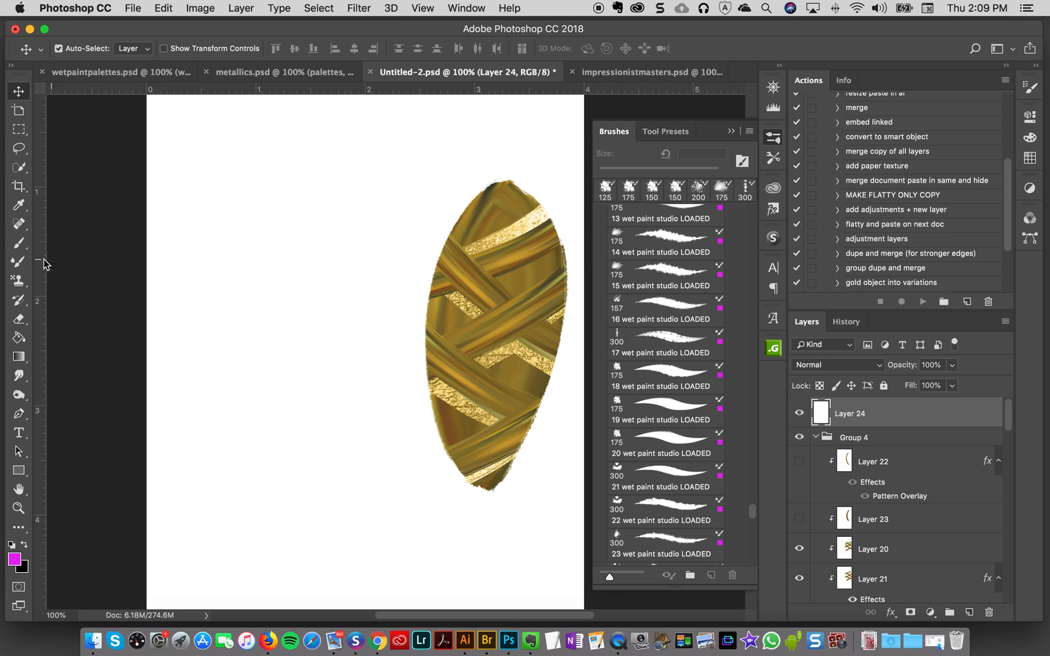
Switch to the wet paint Mixer Brush to paint a second gold leaf on Layer 24 at the left
{"action": "left_click", "coordinate": [663, 443]}
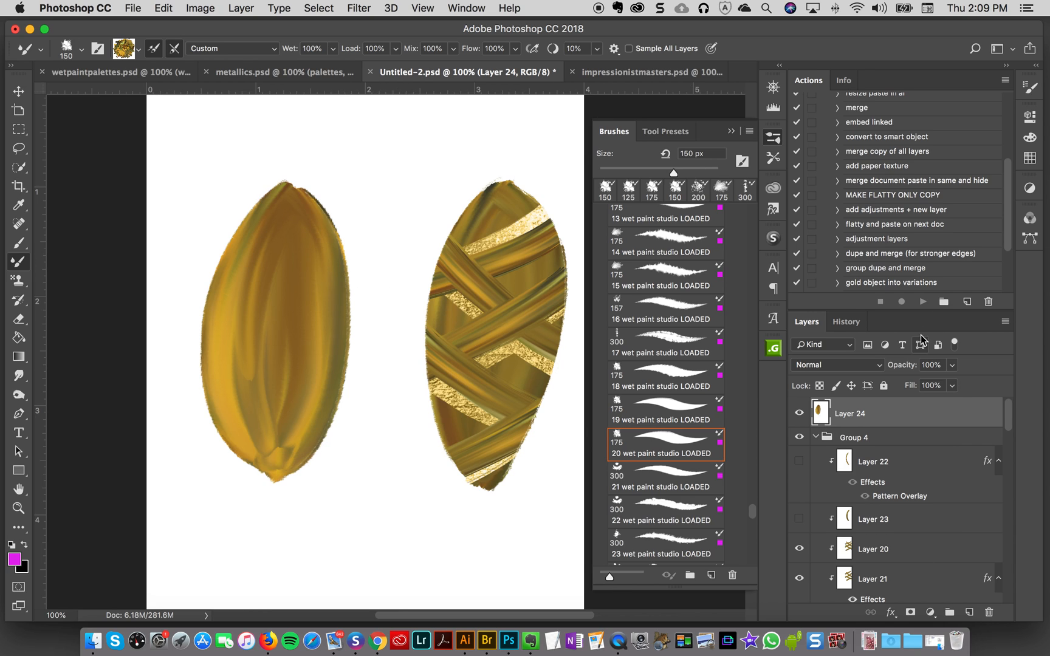
{"action": "scroll", "scroll_direction": "down", "scroll_amount": 3}
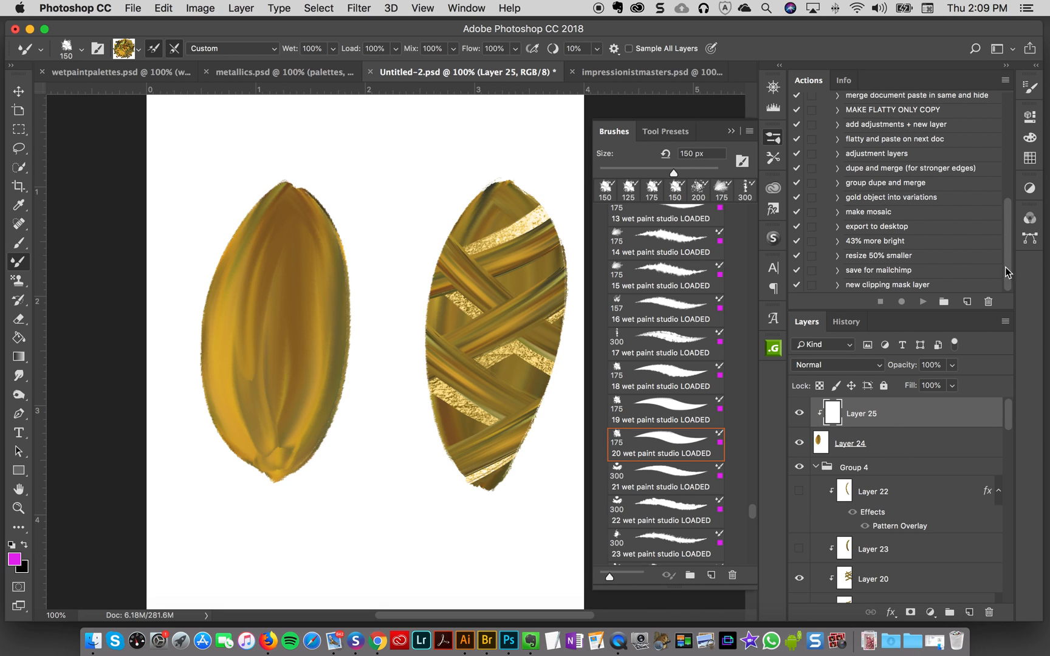
{"action": "mouse_move", "coordinate": [869, 297]}
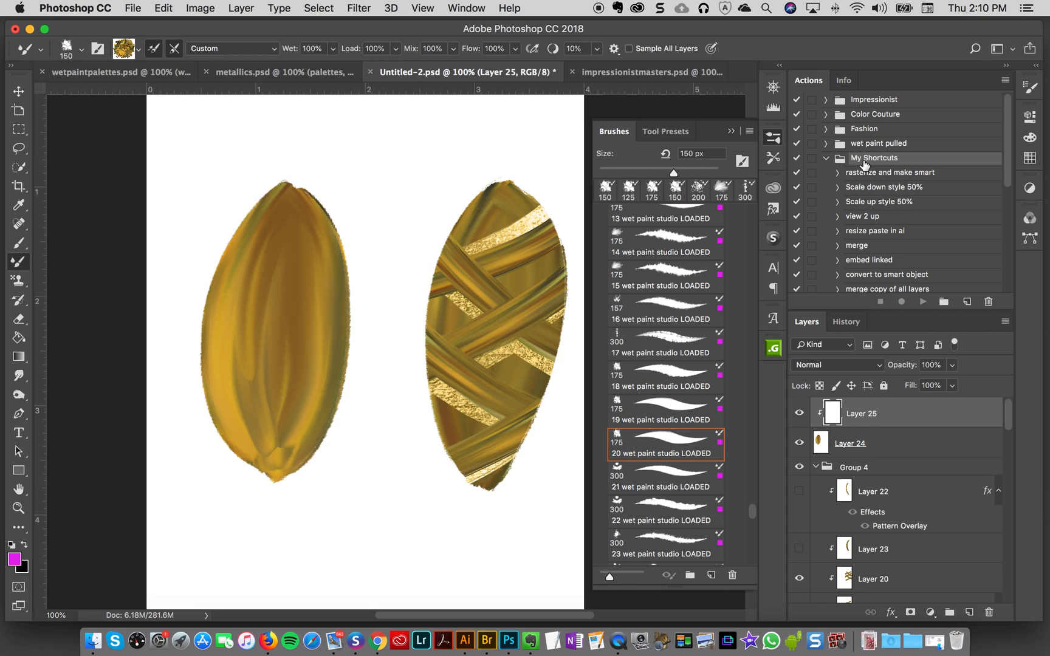
{"action": "mouse_move", "coordinate": [853, 277]}
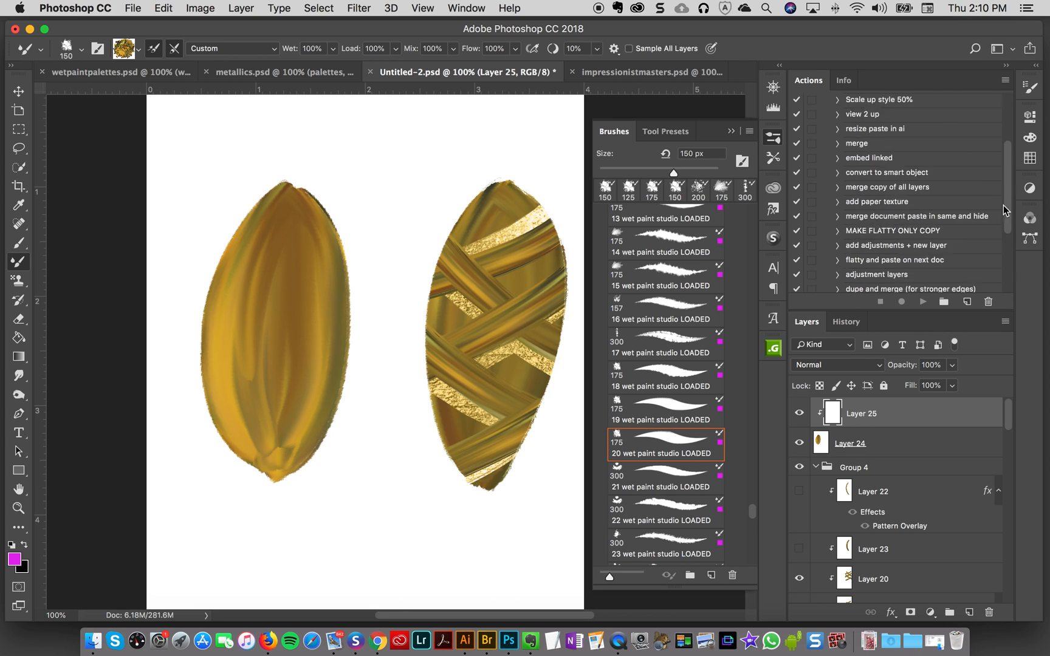
{"action": "scroll", "scroll_direction": "down", "scroll_amount": 3}
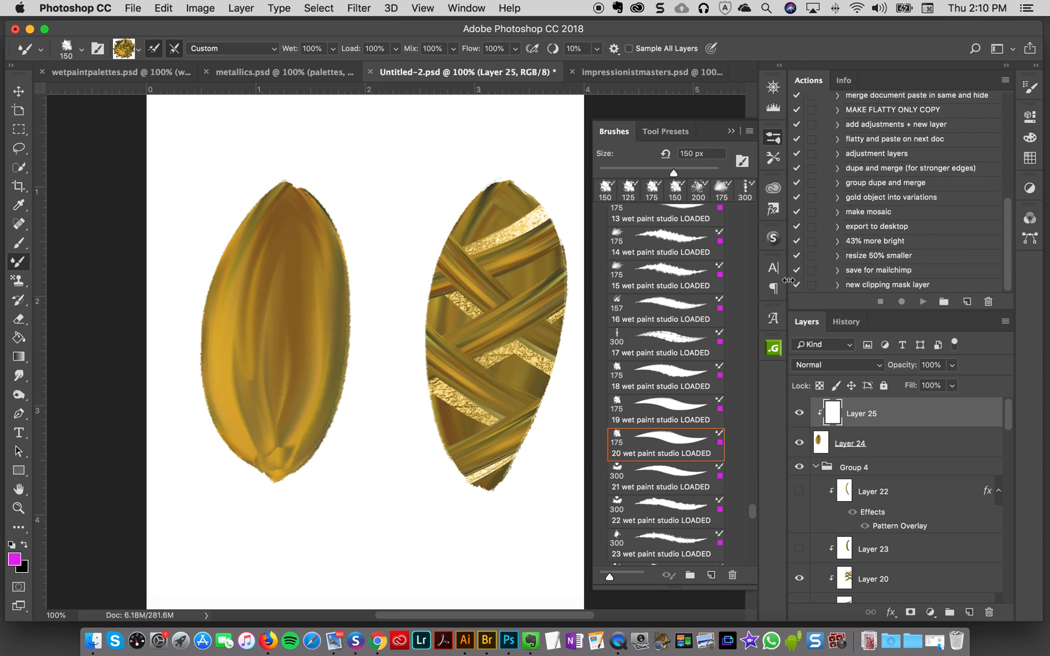
{"action": "mouse_move", "coordinate": [771, 287]}
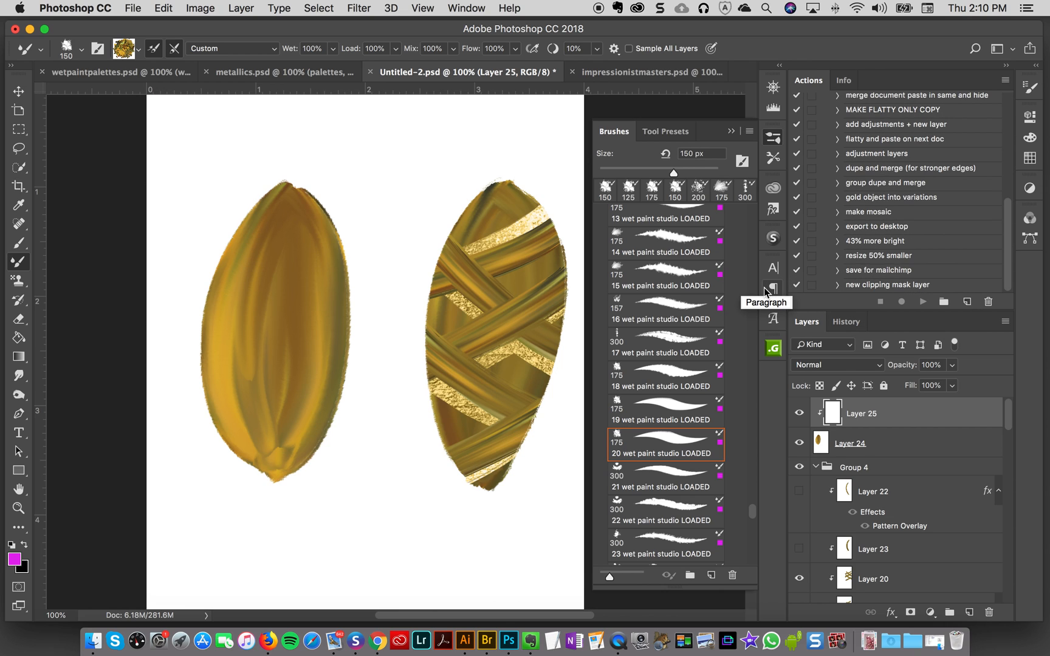
{"action": "mouse_move", "coordinate": [884, 231]}
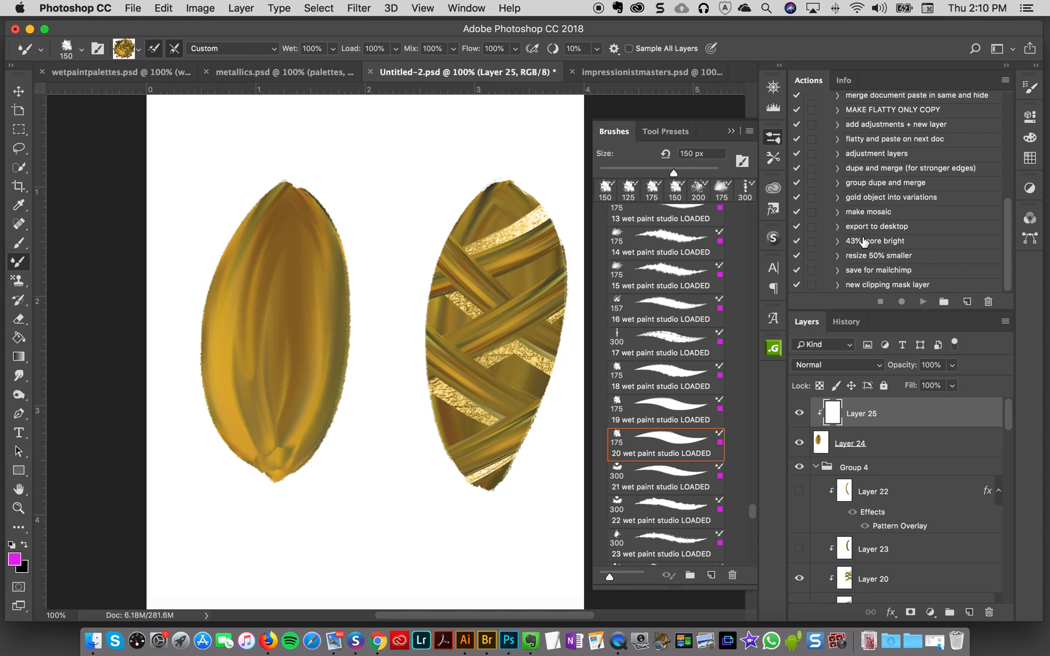
{"action": "mouse_move", "coordinate": [857, 242]}
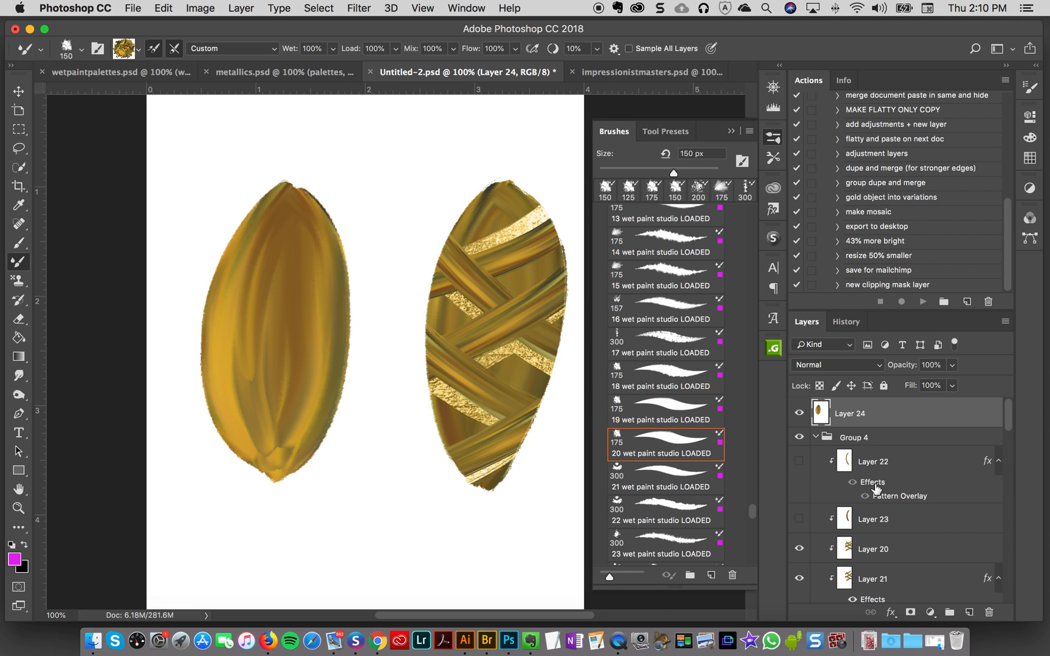
{"action": "mouse_move", "coordinate": [891, 181]}
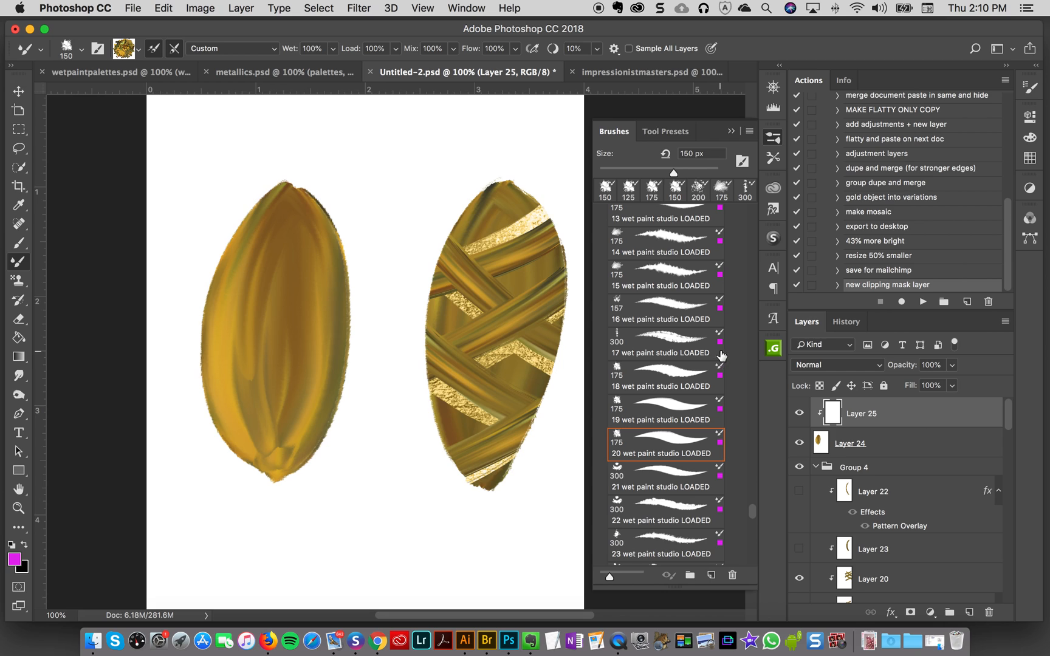
{"action": "mouse_move", "coordinate": [703, 358]}
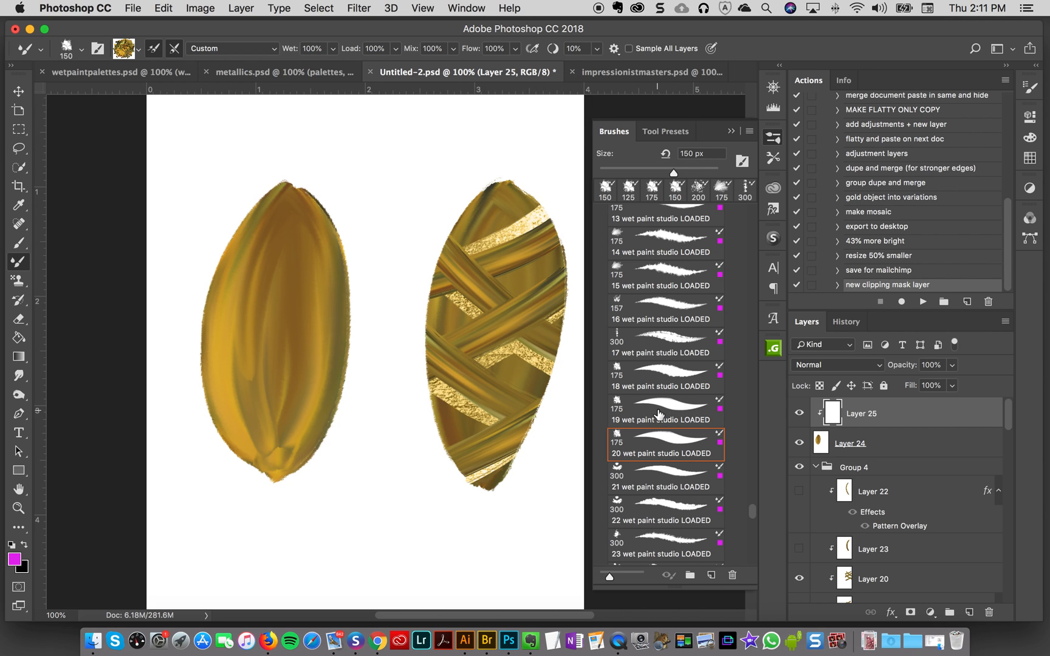
With wet paint studio brush 19, paint crisscrossing diagonal streaks across the left leaf on Layer 25
{"action": "left_click", "coordinate": [665, 411]}
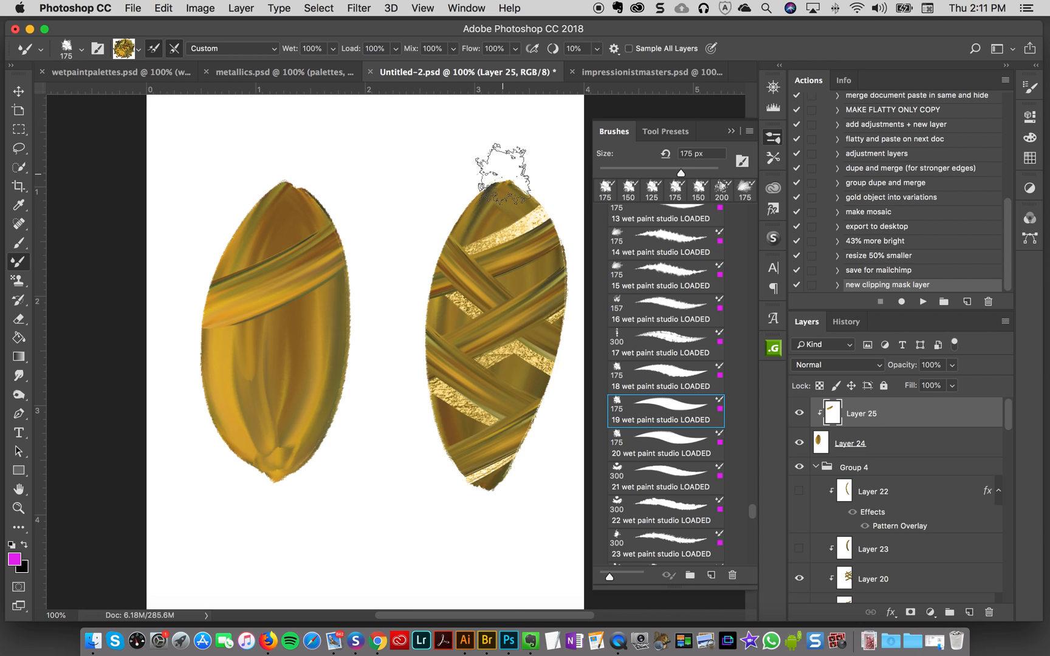
{"action": "left_click_drag", "start_coordinate": [509, 168], "coordinate": [341, 261]}
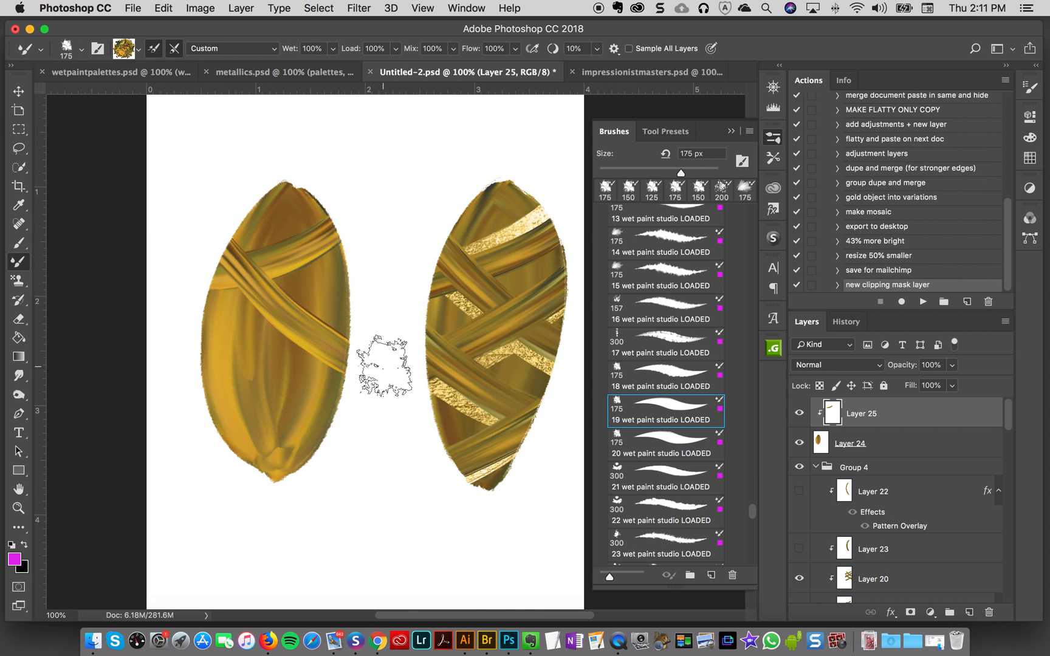
{"action": "left_click_drag", "start_coordinate": [385, 372], "coordinate": [321, 342]}
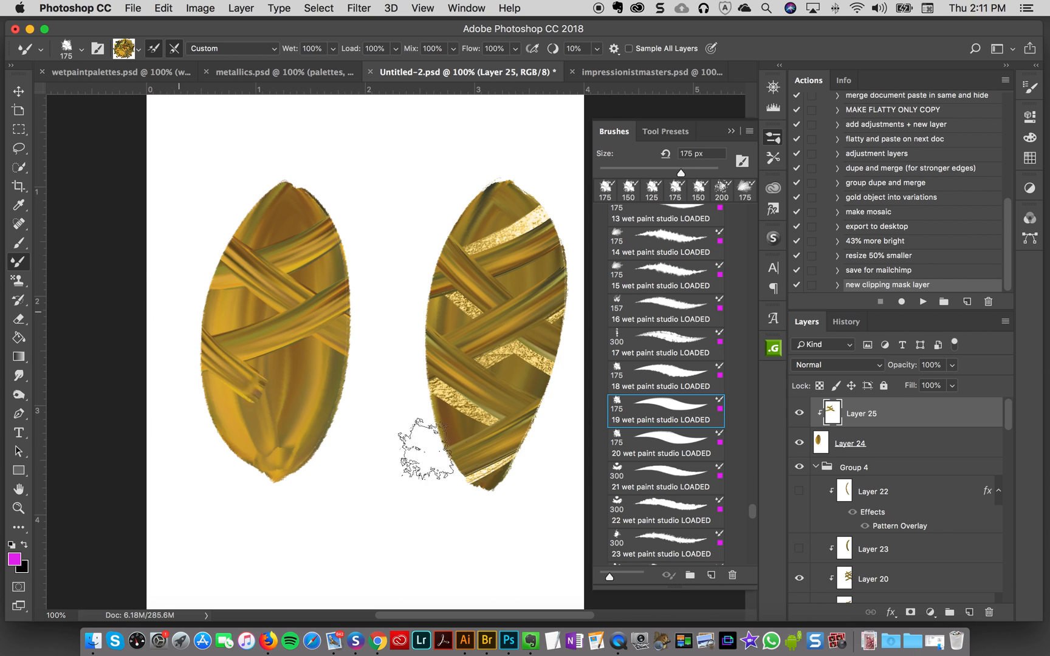
{"action": "left_click_drag", "start_coordinate": [429, 448], "coordinate": [274, 421]}
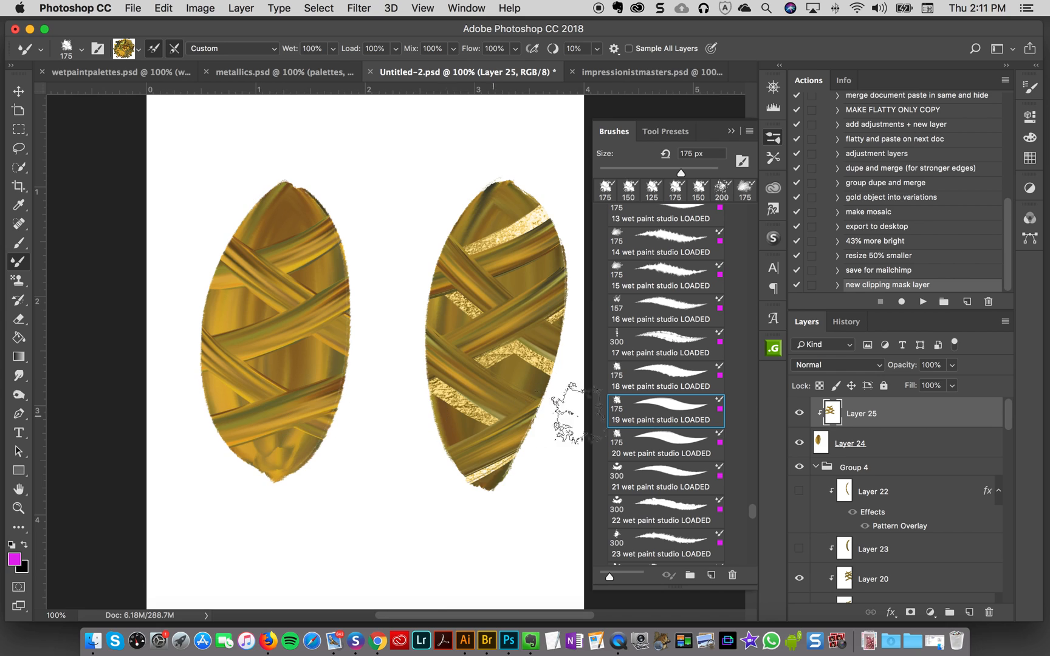
{"action": "left_click", "coordinate": [864, 442]}
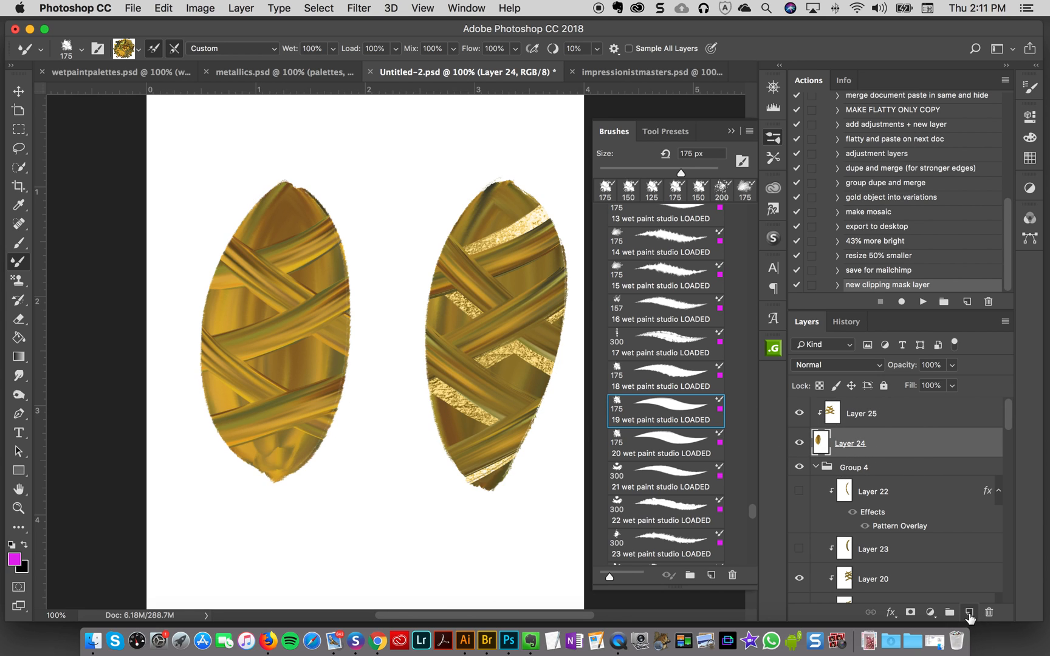
Add clipped Layer 26 with a 24K gold library style and paint gold-leaf accent strokes on the left leaf
{"action": "left_click", "coordinate": [969, 612]}
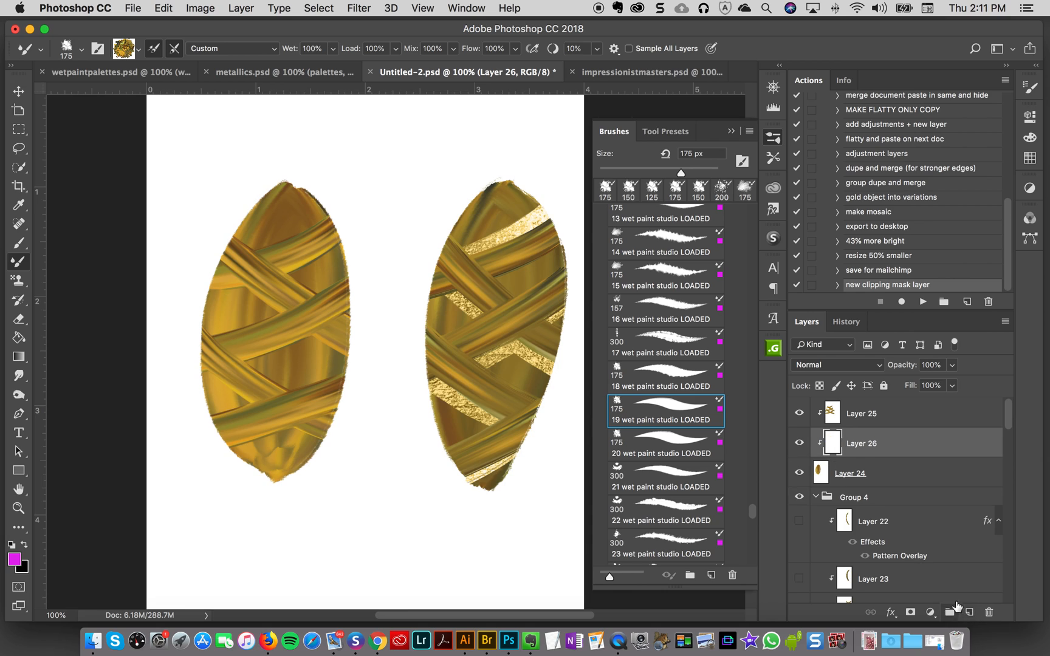
{"action": "mouse_move", "coordinate": [853, 418]}
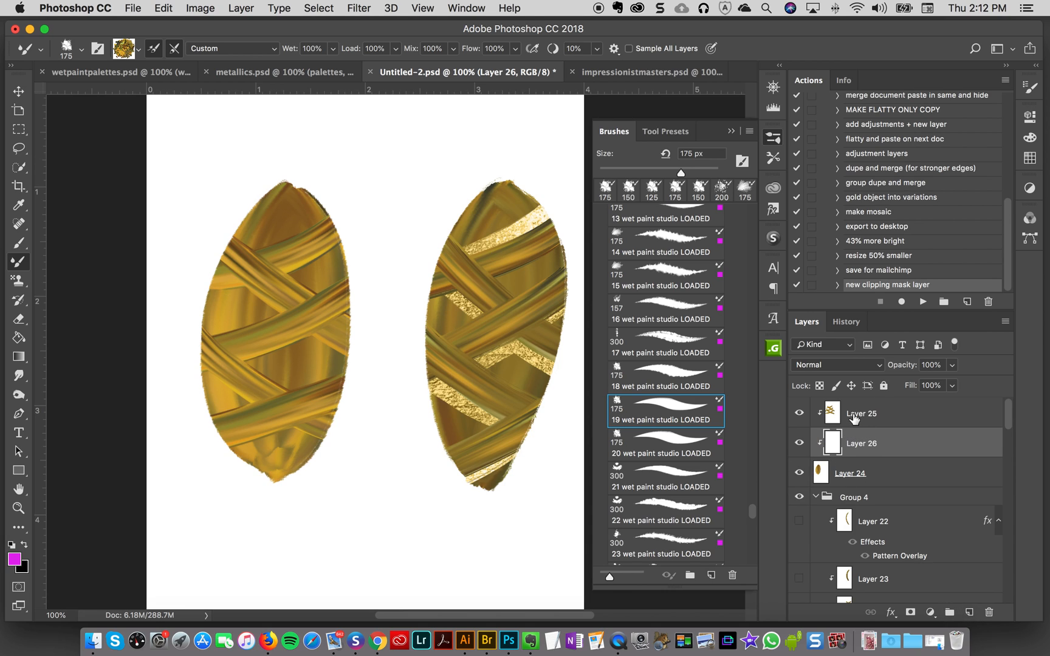
{"action": "mouse_move", "coordinate": [851, 416]}
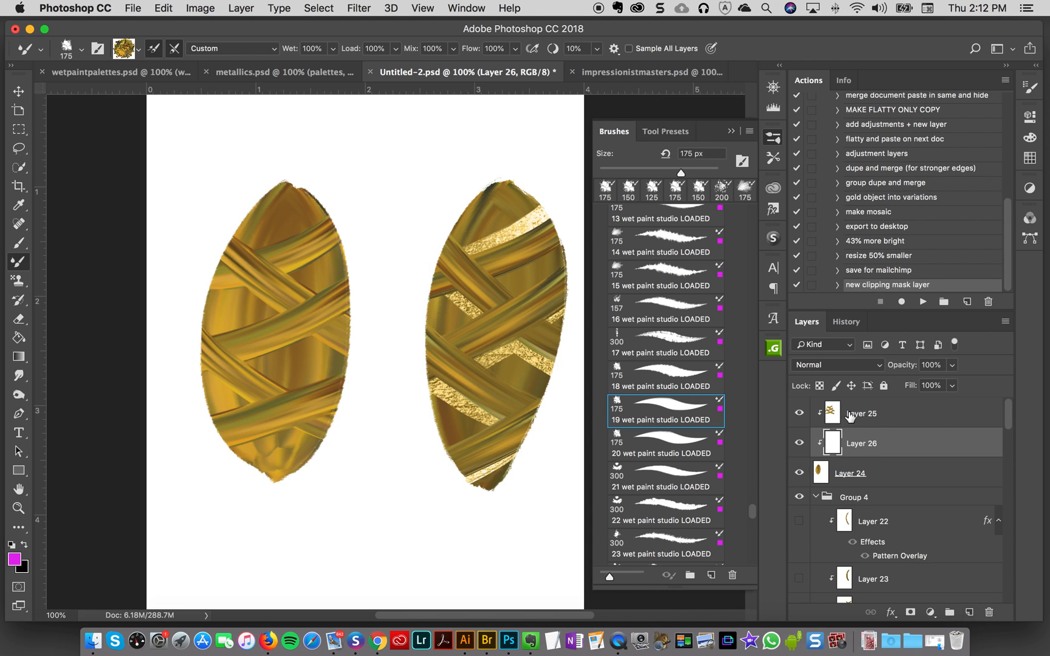
{"action": "mouse_move", "coordinate": [966, 432]}
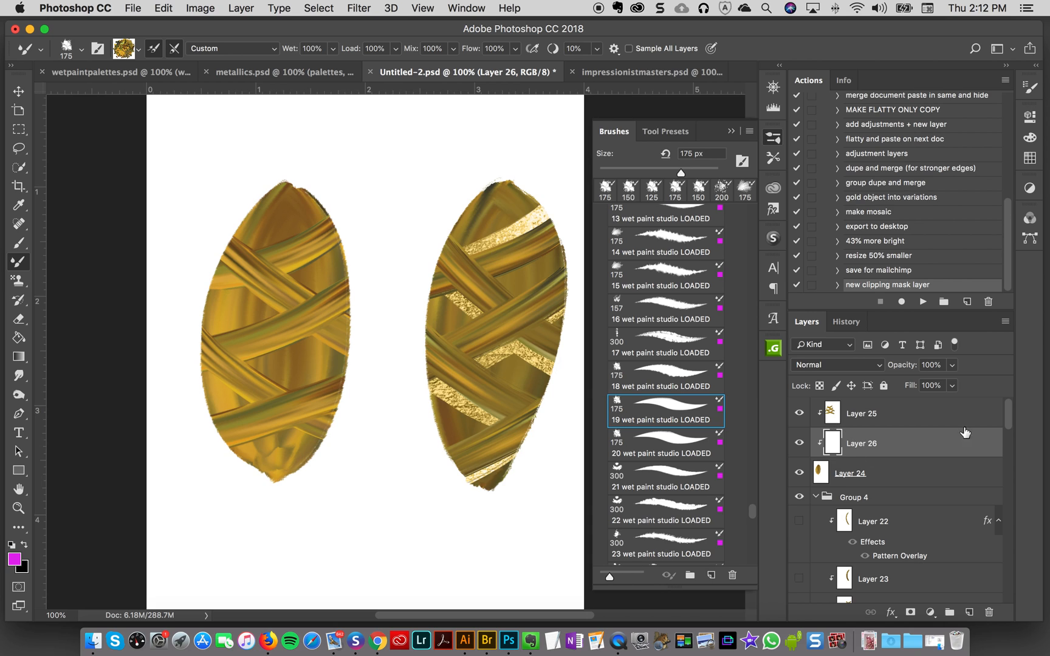
{"action": "mouse_move", "coordinate": [779, 372]}
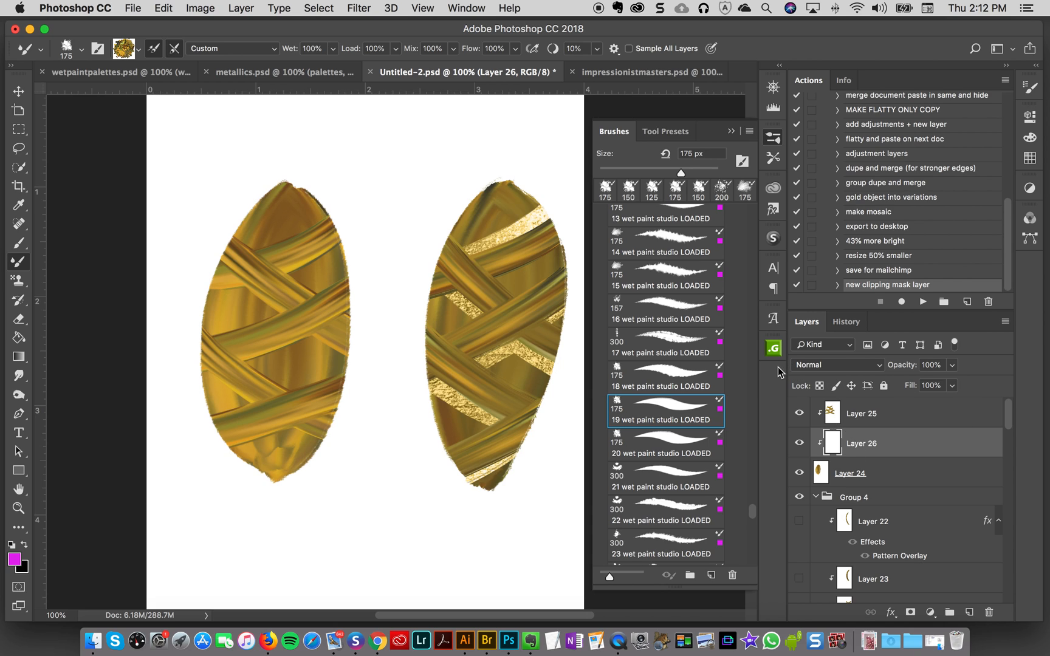
{"action": "mouse_move", "coordinate": [773, 193]}
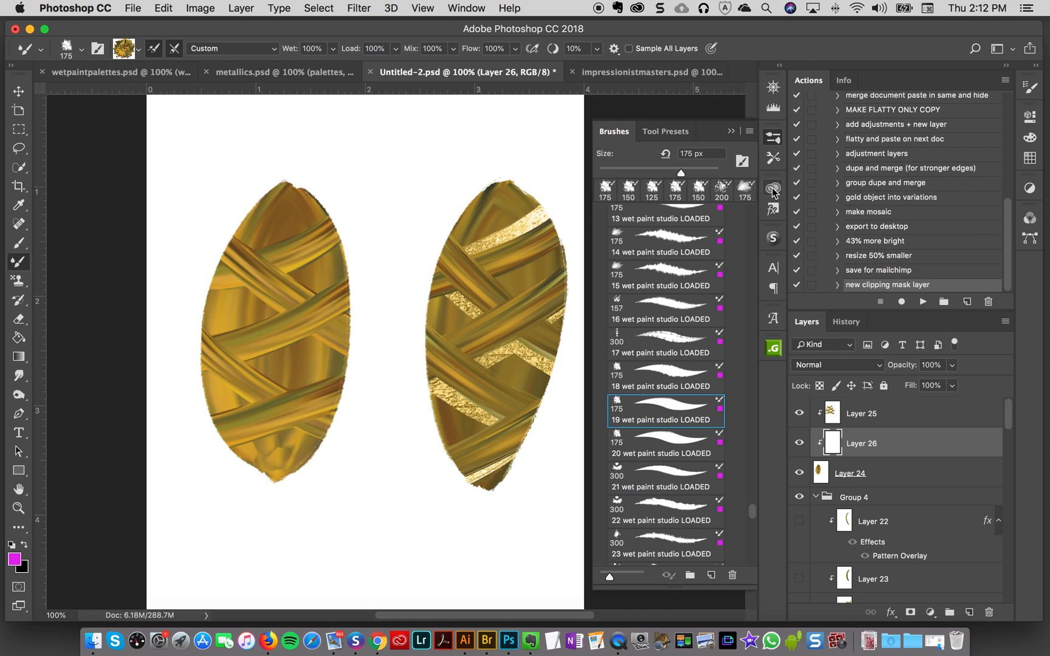
{"action": "left_click", "coordinate": [773, 187]}
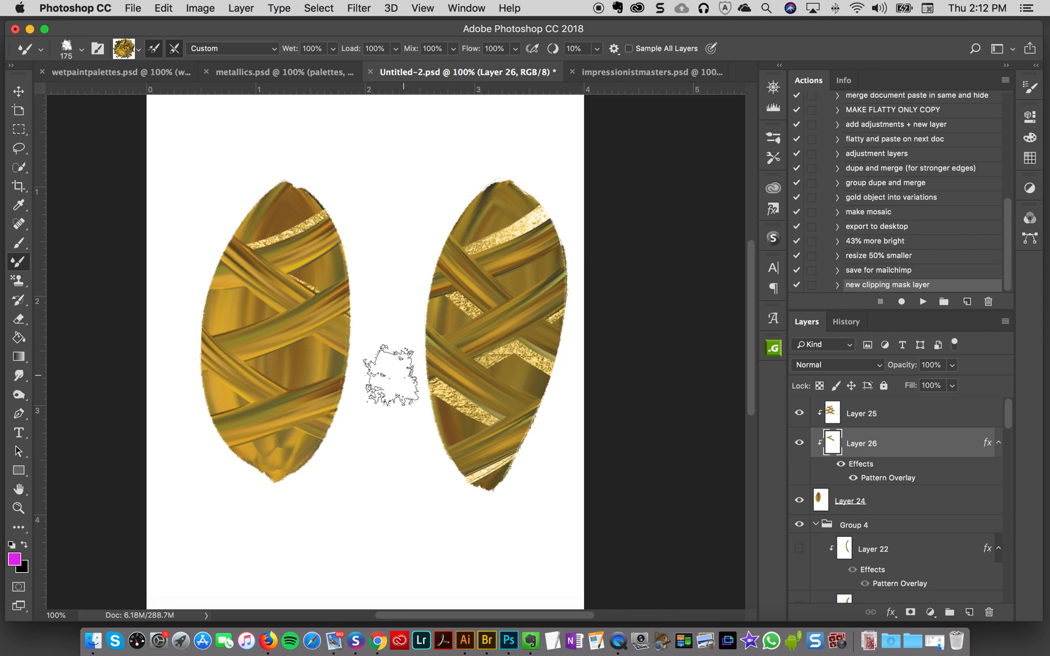
{"action": "left_click_drag", "start_coordinate": [391, 372], "coordinate": [341, 365]}
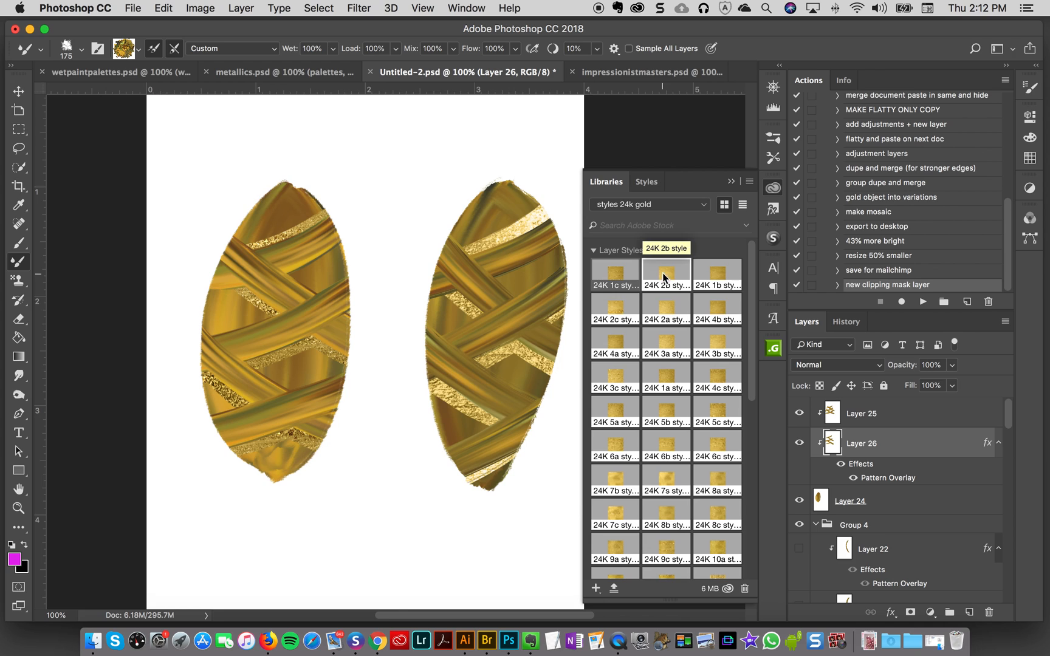
Try a 24K gold style on Layer 26, then load the remaining styles and pick a brighter gold-flake one
{"action": "left_click", "coordinate": [665, 339]}
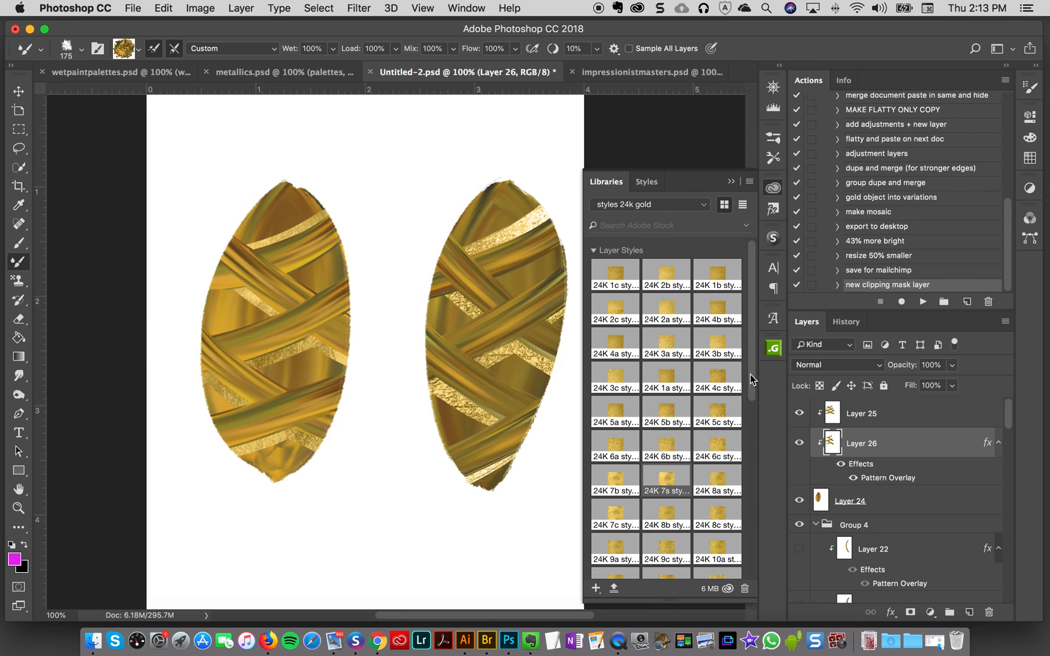
{"action": "scroll", "scroll_direction": "down", "scroll_amount": 3}
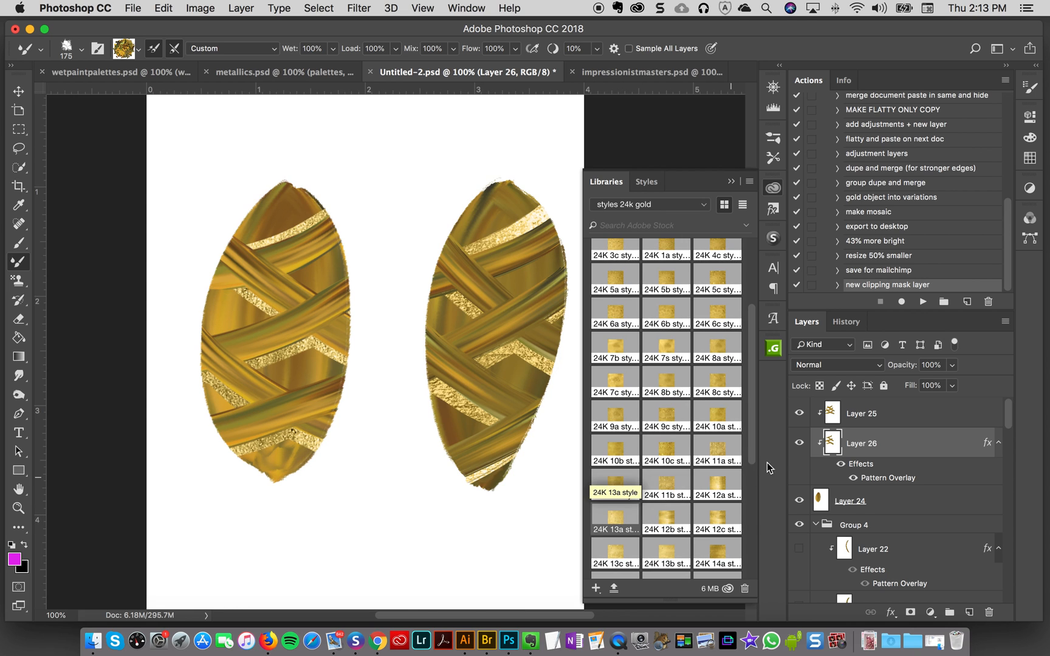
{"action": "scroll", "scroll_direction": "down", "scroll_amount": 3}
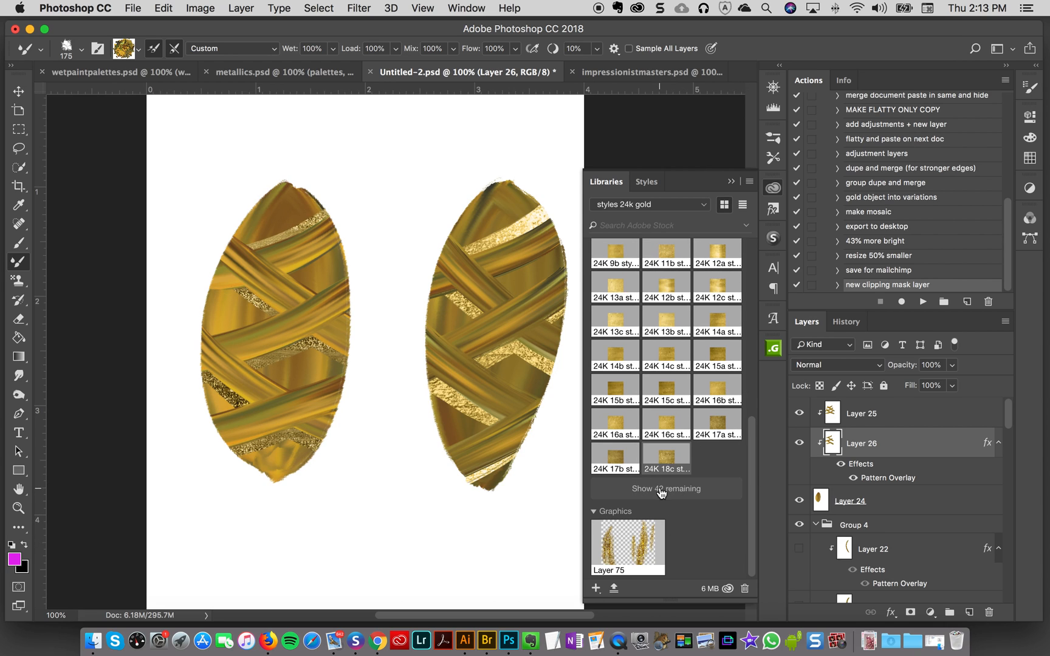
{"action": "left_click", "coordinate": [666, 489]}
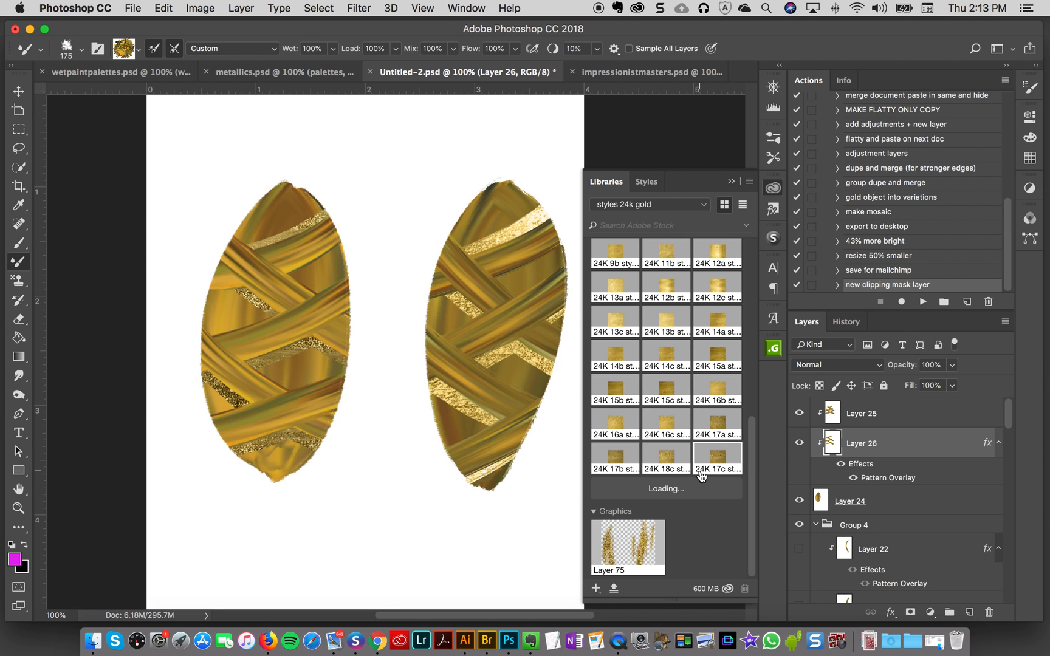
{"action": "mouse_move", "coordinate": [697, 475]}
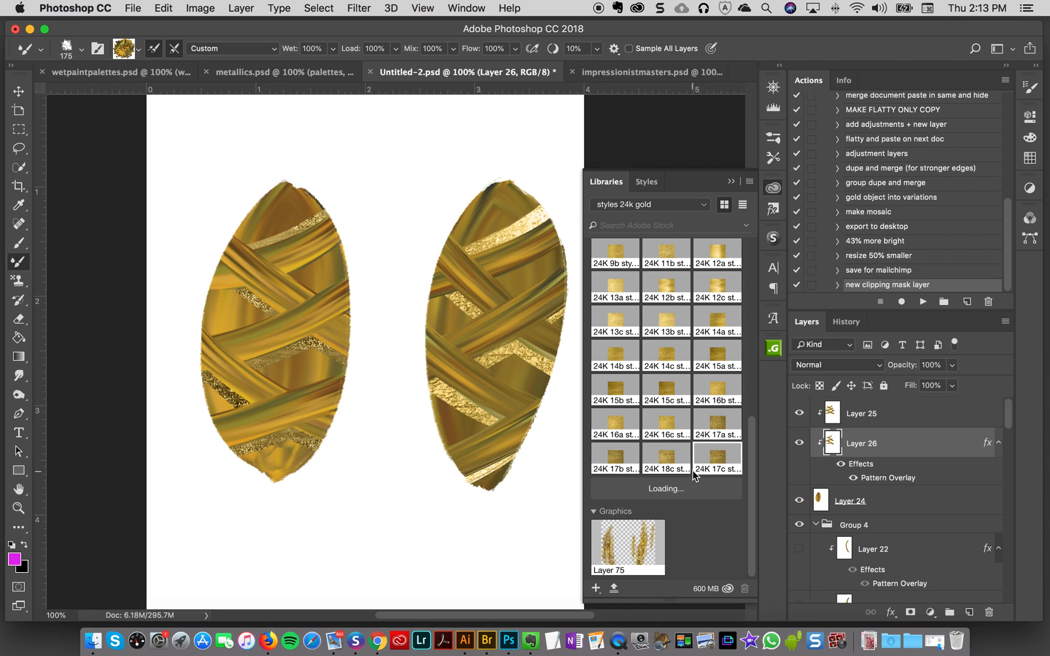
{"action": "mouse_move", "coordinate": [753, 489]}
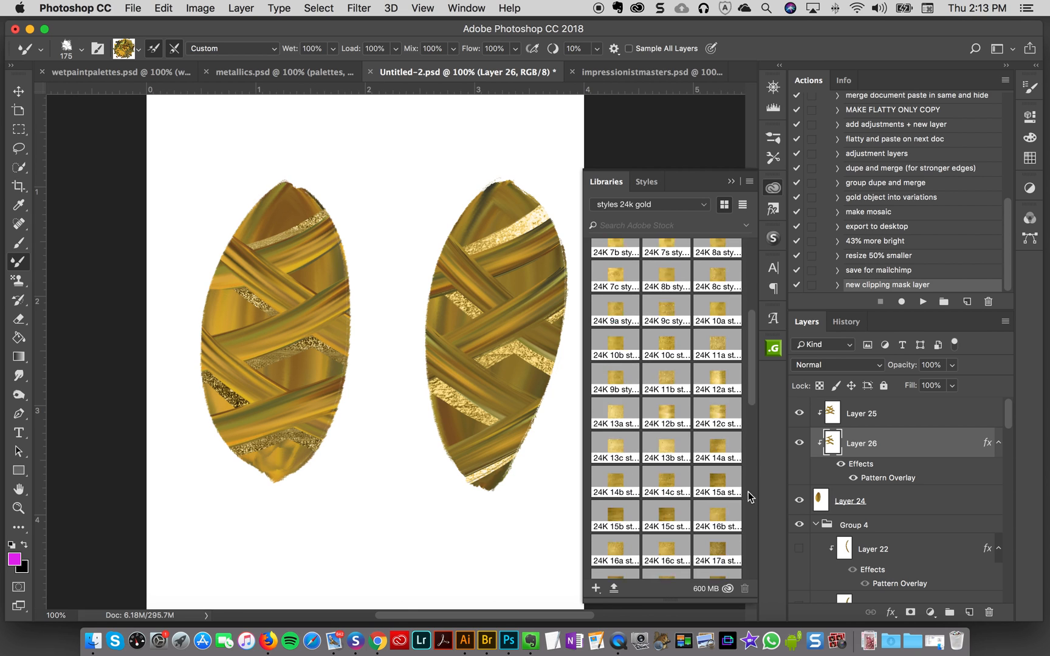
{"action": "scroll", "scroll_direction": "down", "scroll_amount": 3}
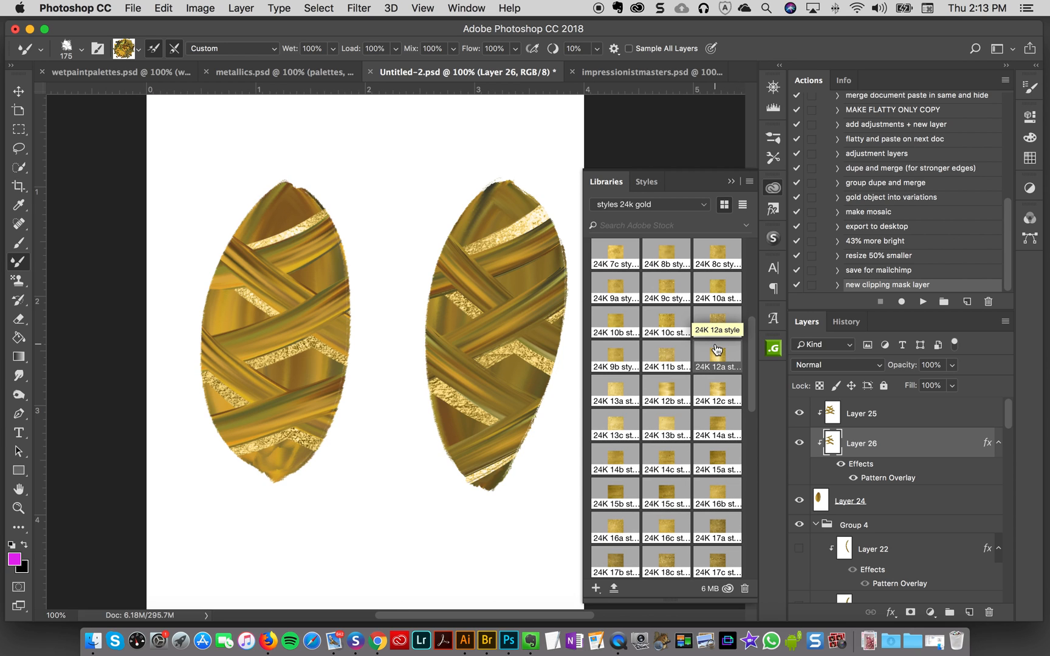
{"action": "mouse_move", "coordinate": [711, 356]}
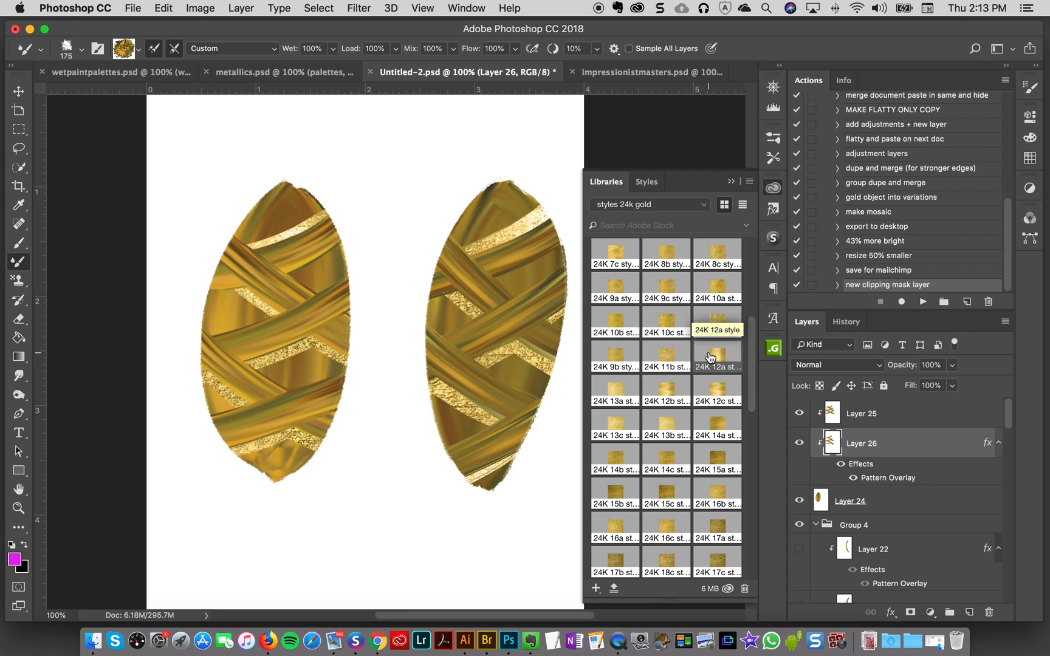